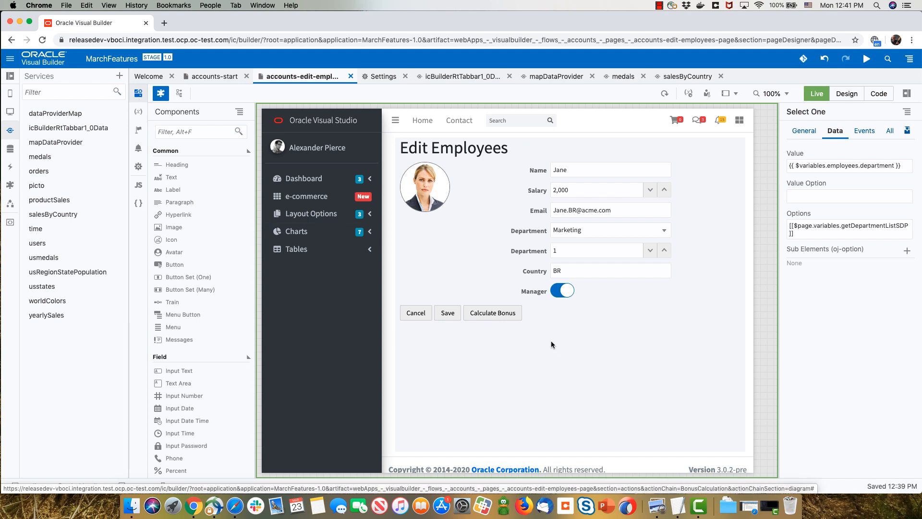
pyautogui.moveTo(493, 312)
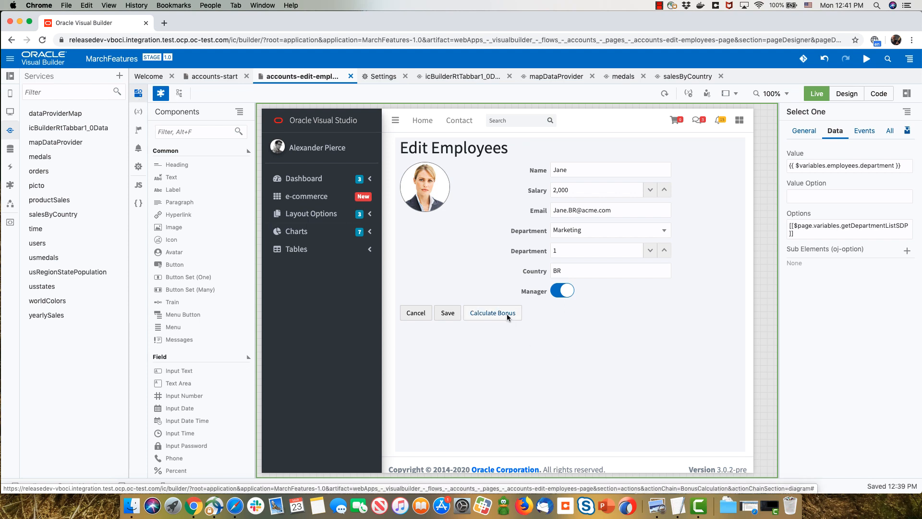
# - Calculate the bonus live for a non-manager employee and dismiss the No Bonus warning
pyautogui.click(562, 290)
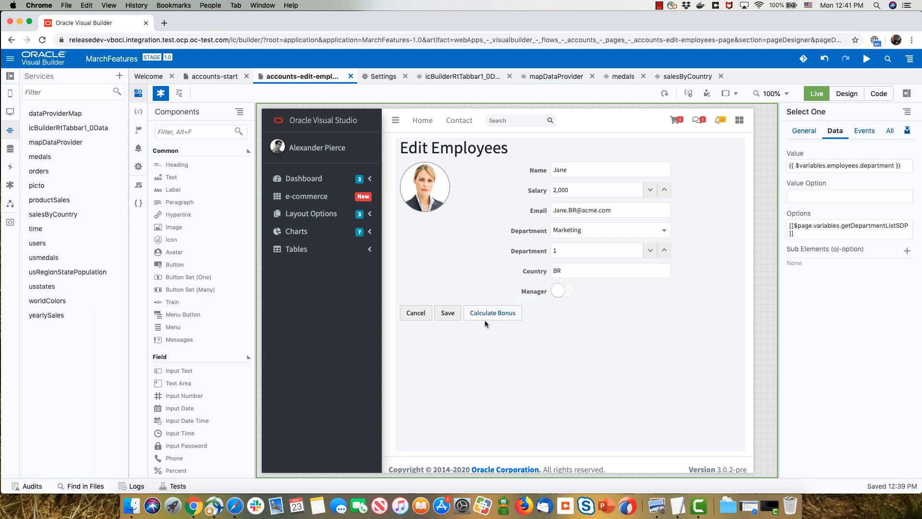
pyautogui.click(492, 312)
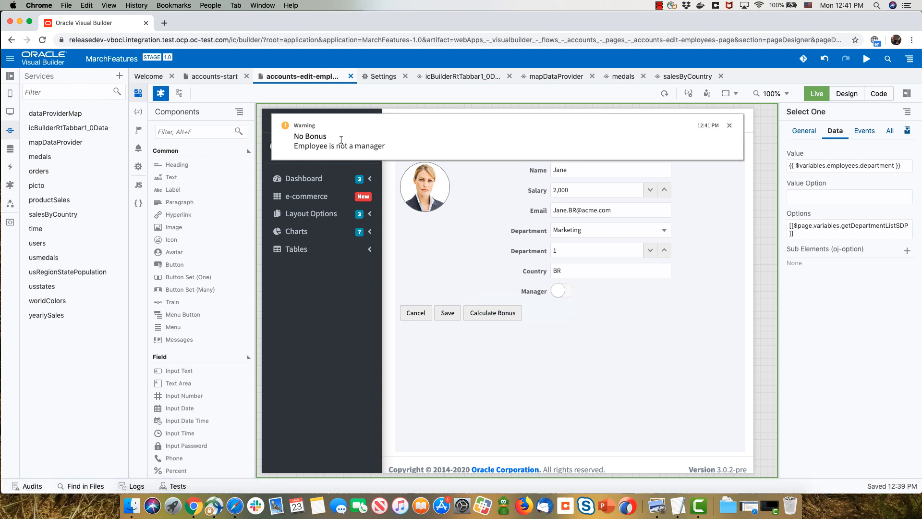
pyautogui.click(729, 124)
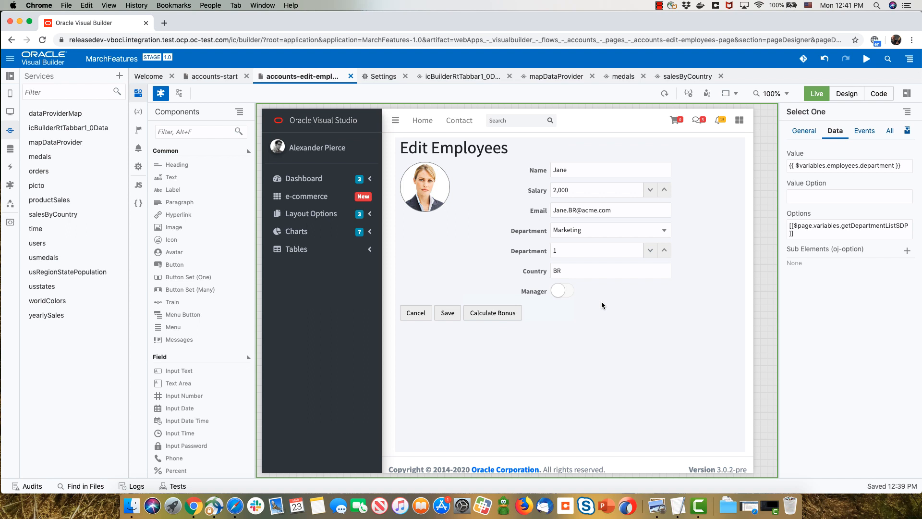
# - Calculate the bonus for a Support manager, getting a 2200 bonus notification
pyautogui.click(562, 290)
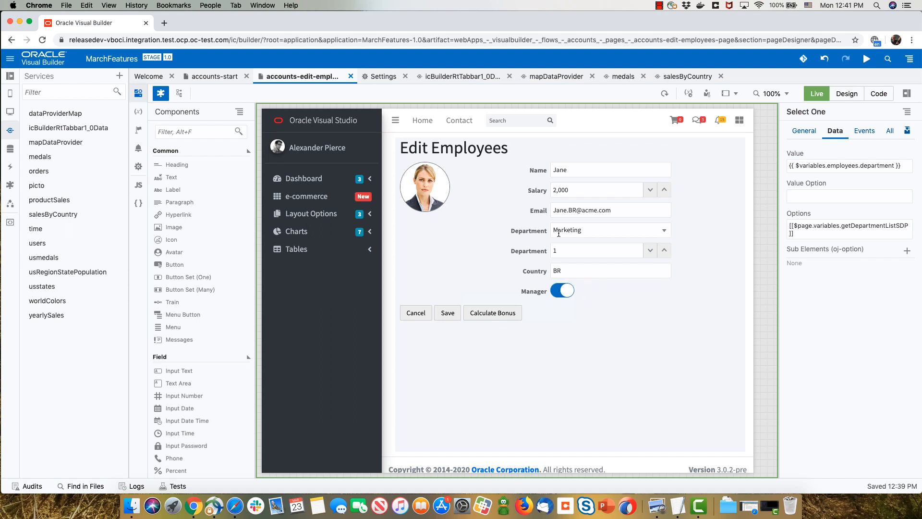
pyautogui.click(610, 230)
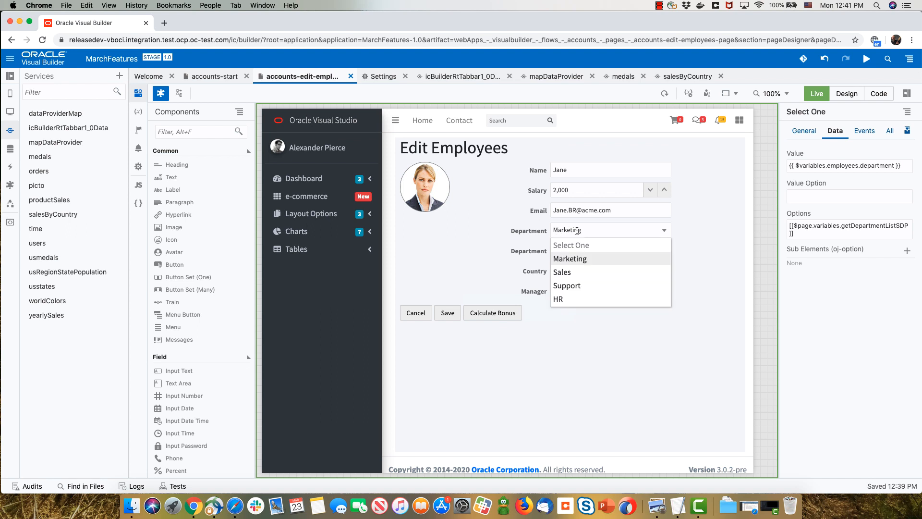
pyautogui.click(567, 285)
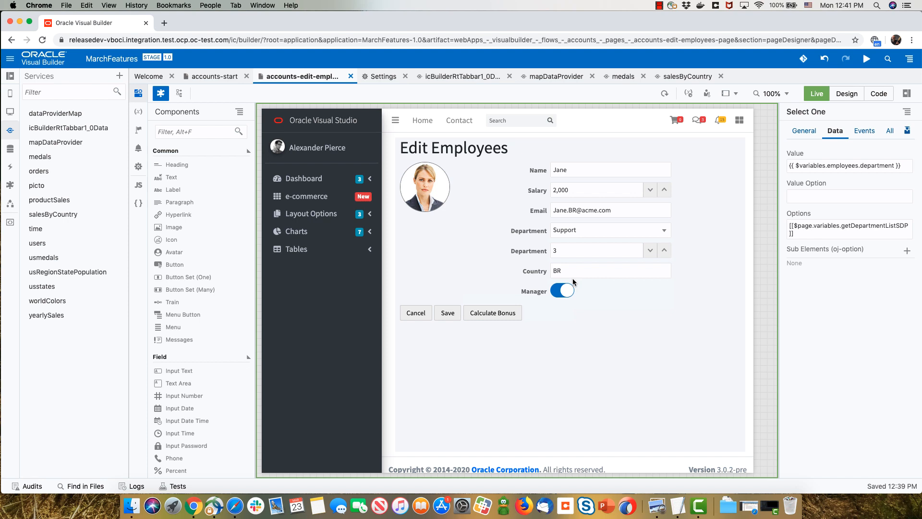
pyautogui.moveTo(493, 312)
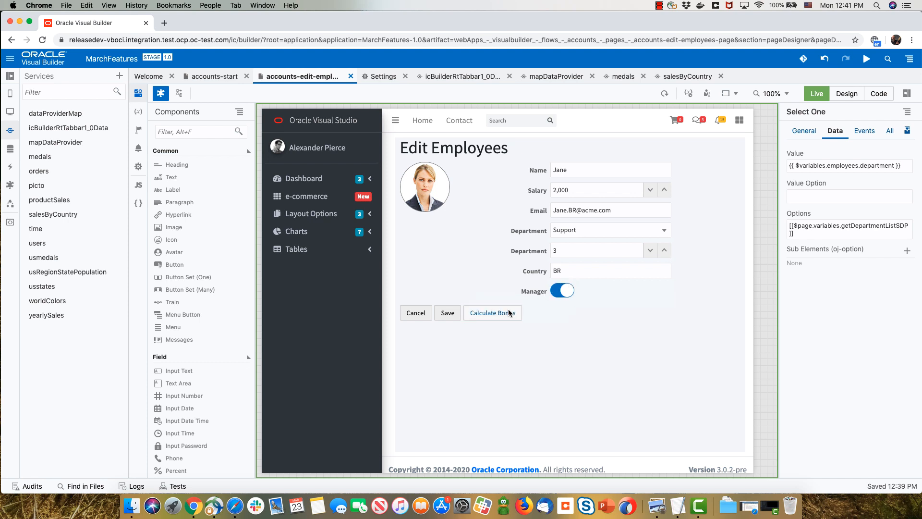
pyautogui.moveTo(507, 318)
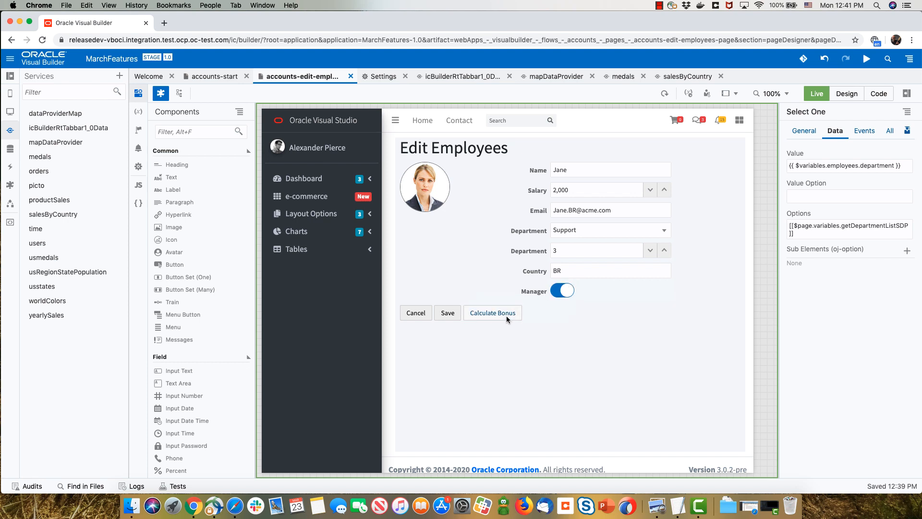
pyautogui.click(491, 312)
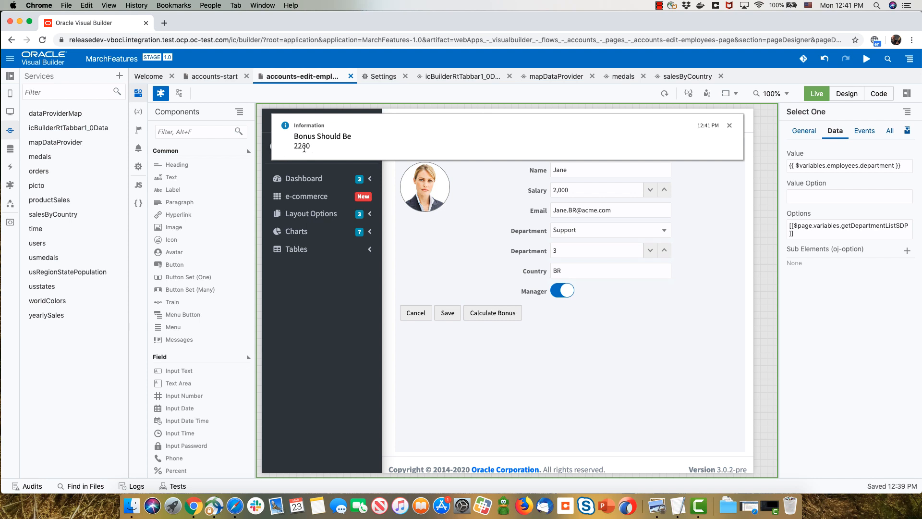
pyautogui.moveTo(471, 276)
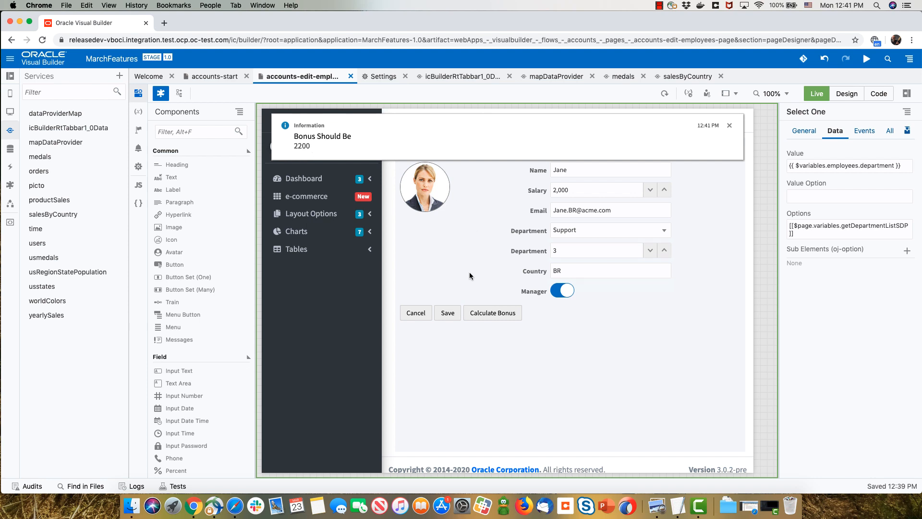
pyautogui.click(729, 125)
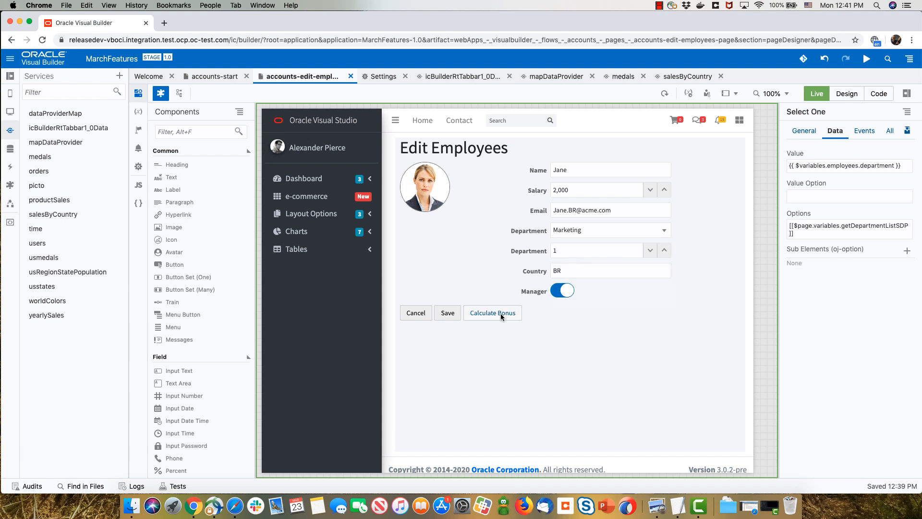
# - Calculate the bonus for a Marketing manager, getting a 2000 bonus notification
pyautogui.click(492, 312)
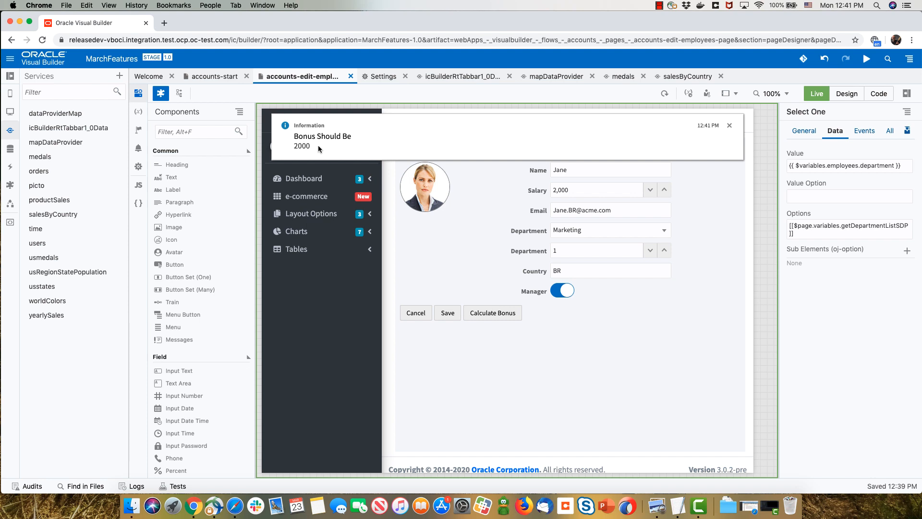
pyautogui.moveTo(407, 195)
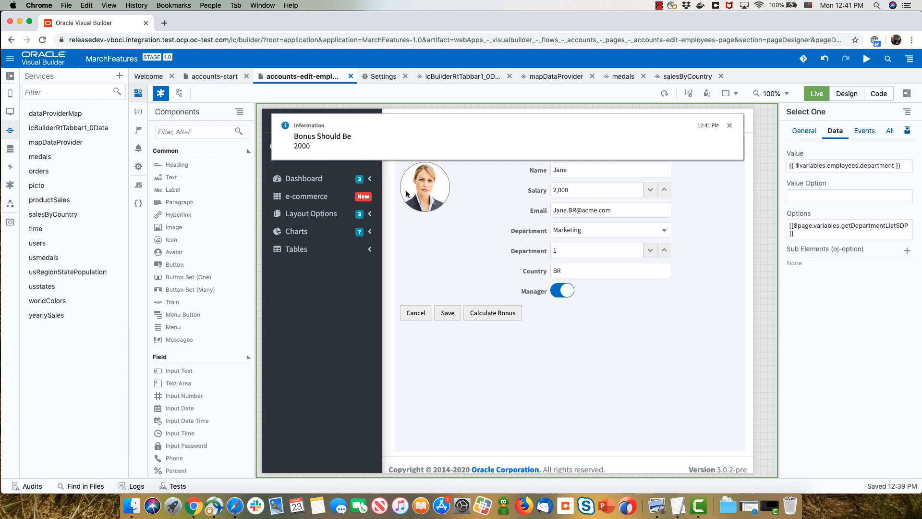
pyautogui.click(729, 125)
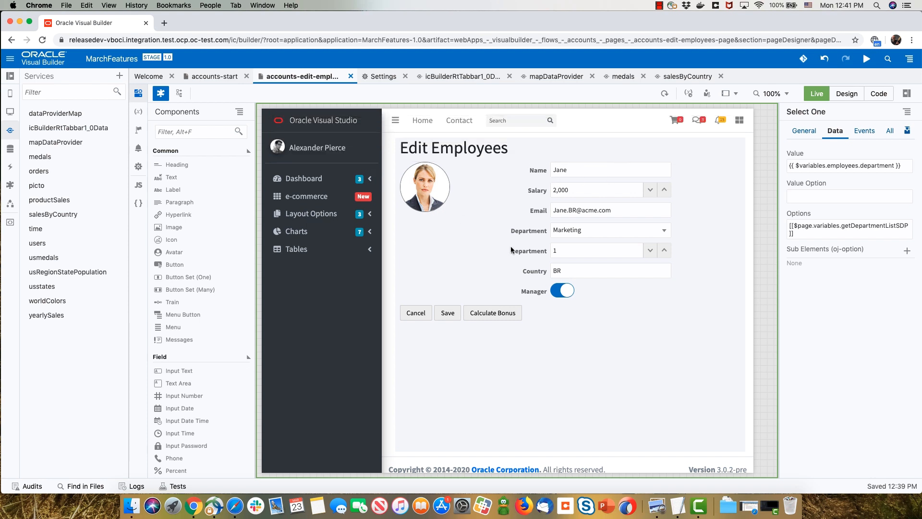
# - In Design mode, select the Calculate Bonus button and show its attached events
pyautogui.click(609, 230)
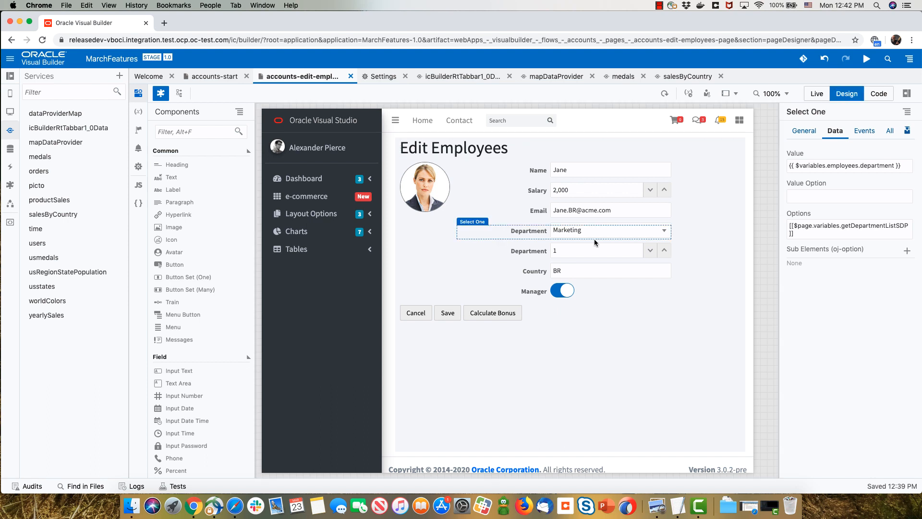
pyautogui.click(493, 312)
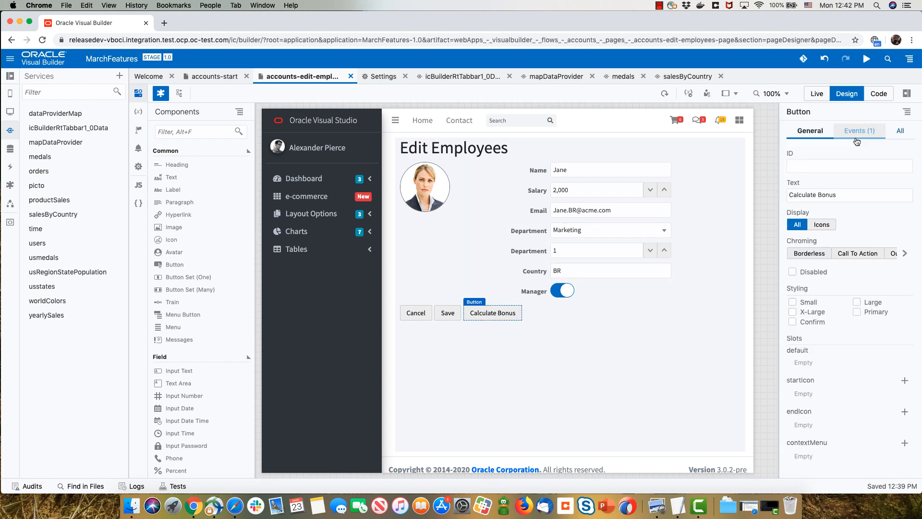
pyautogui.click(855, 130)
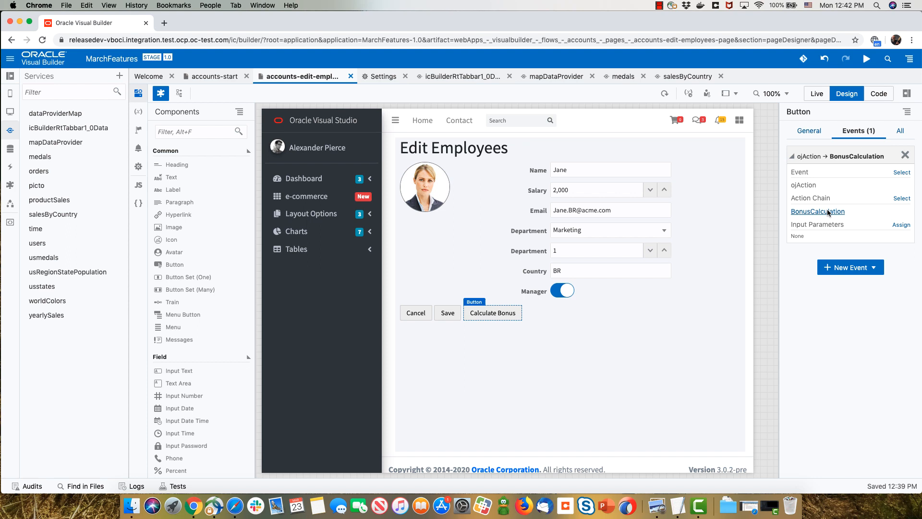
# - Inspect the chain's isManager condition, no-bonus warning, get_Department REST call and calcBonus function call
pyautogui.click(818, 211)
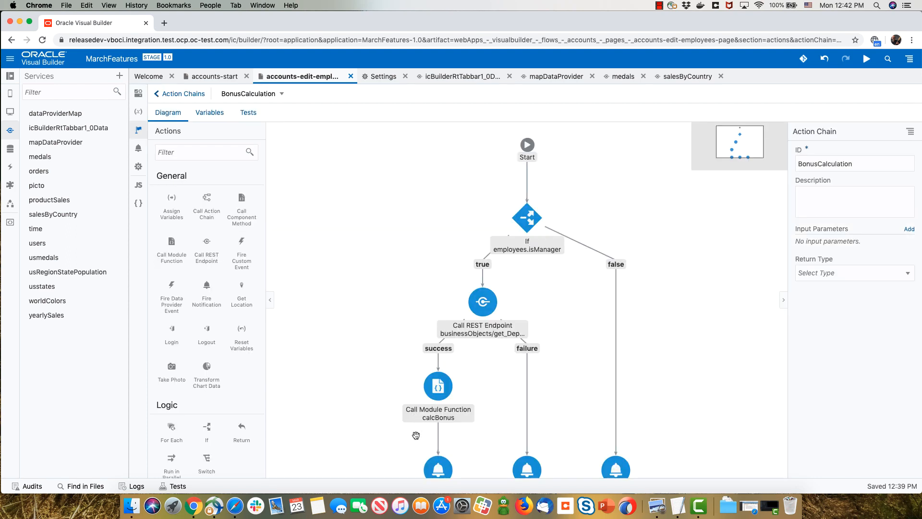
pyautogui.moveTo(527, 218)
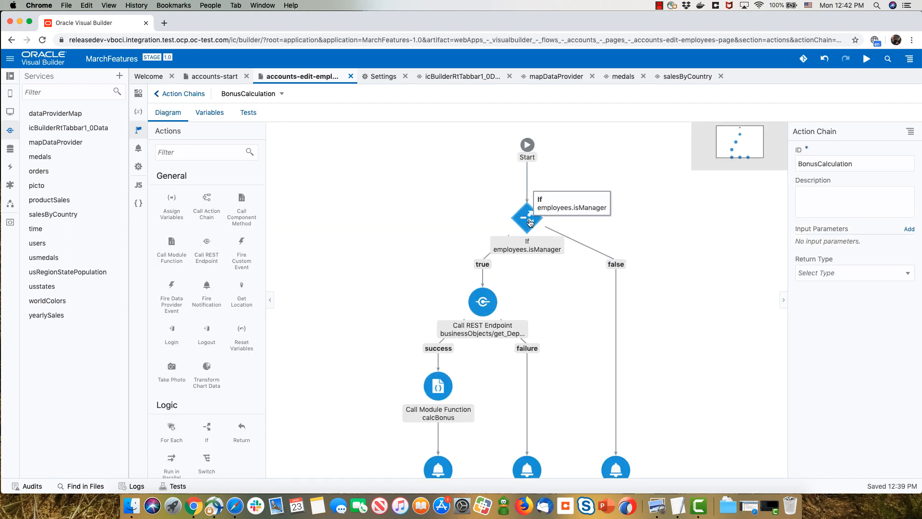
pyautogui.click(526, 219)
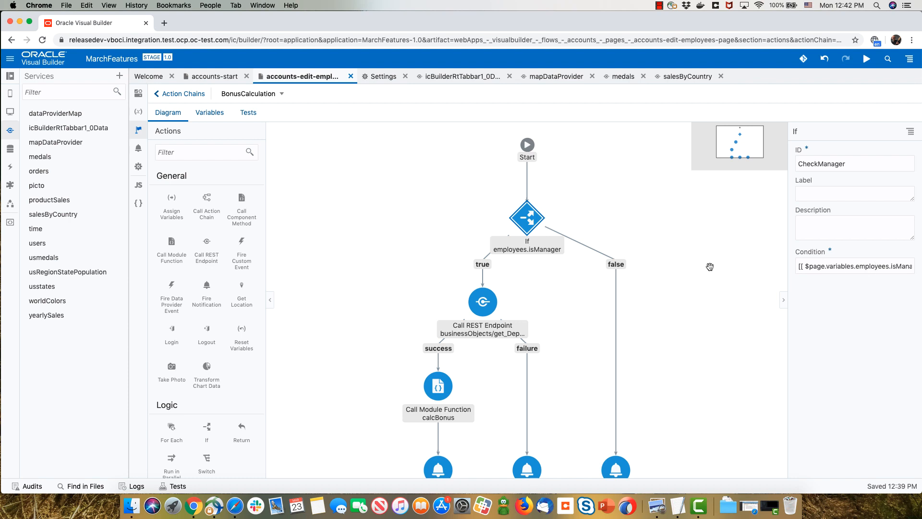
pyautogui.click(615, 430)
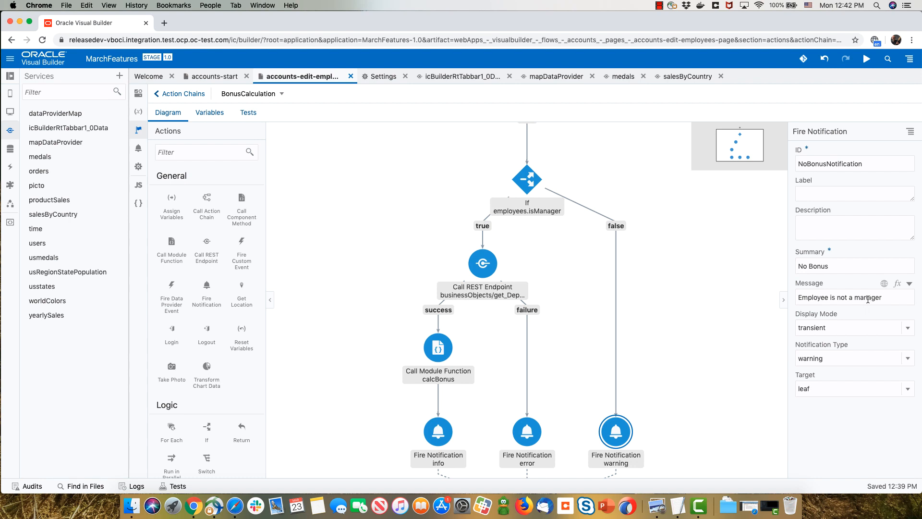
pyautogui.moveTo(527, 180)
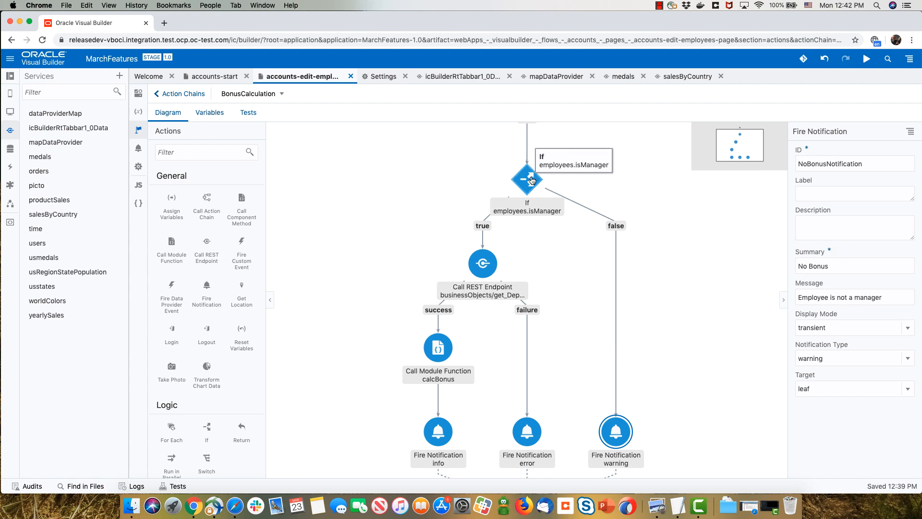
pyautogui.click(482, 263)
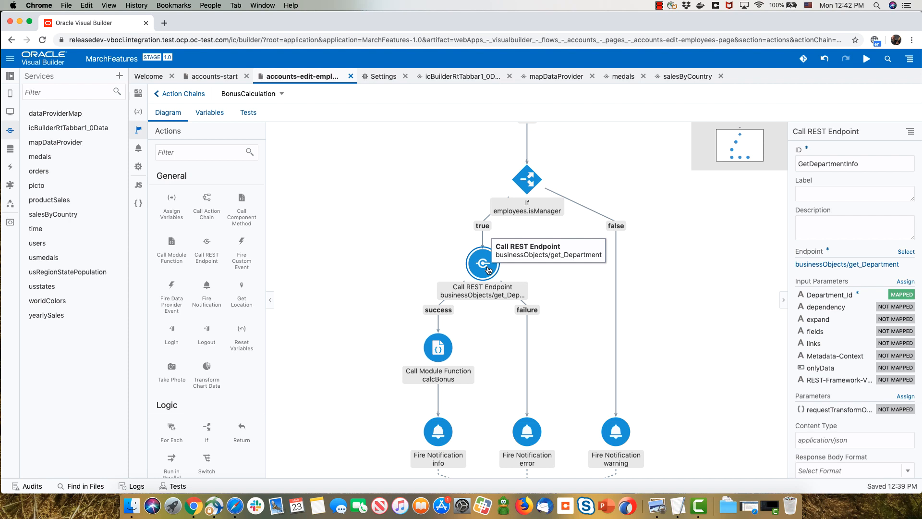
pyautogui.moveTo(847, 264)
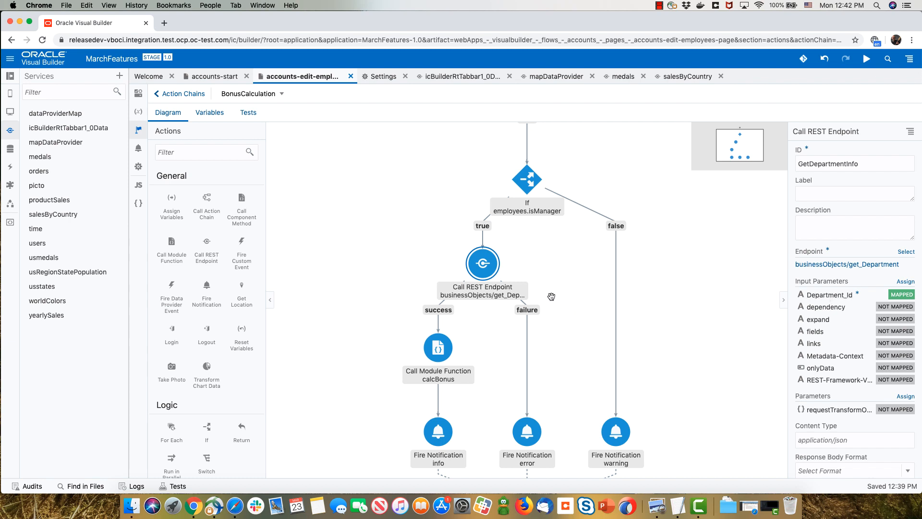
pyautogui.moveTo(526, 302)
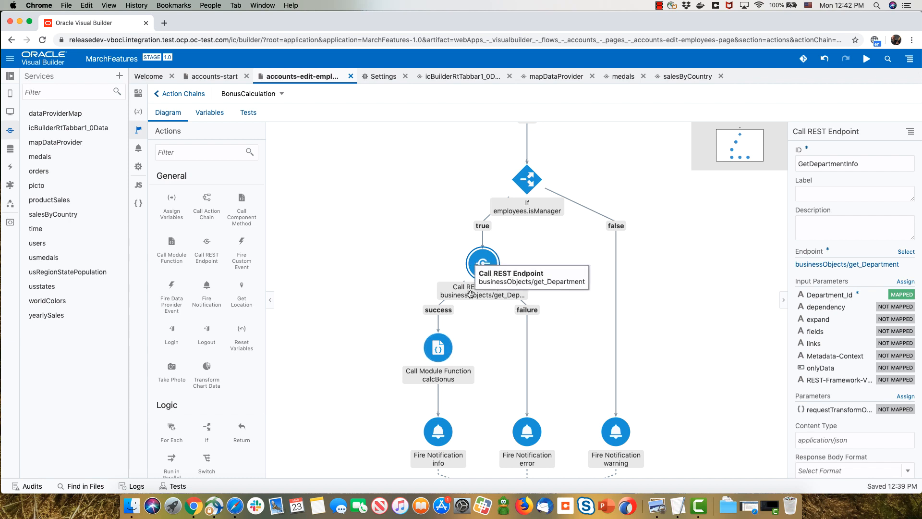
pyautogui.click(438, 347)
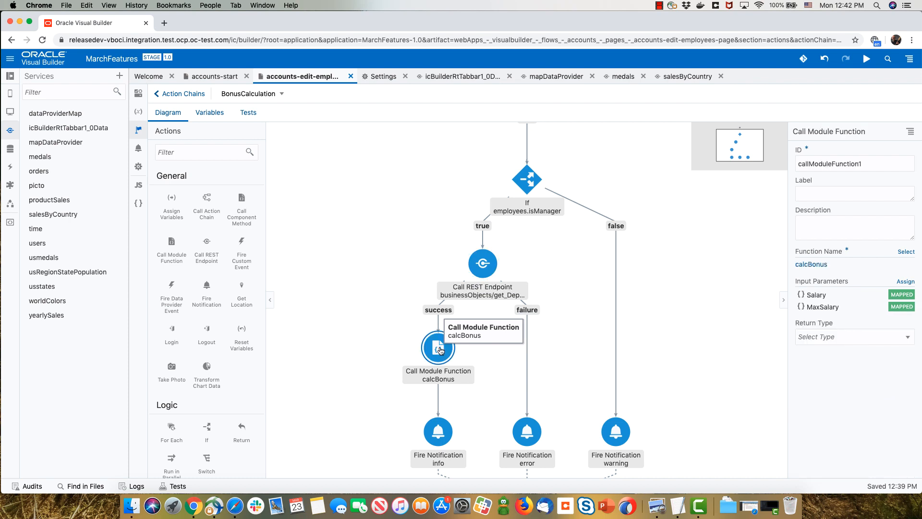
pyautogui.moveTo(567, 354)
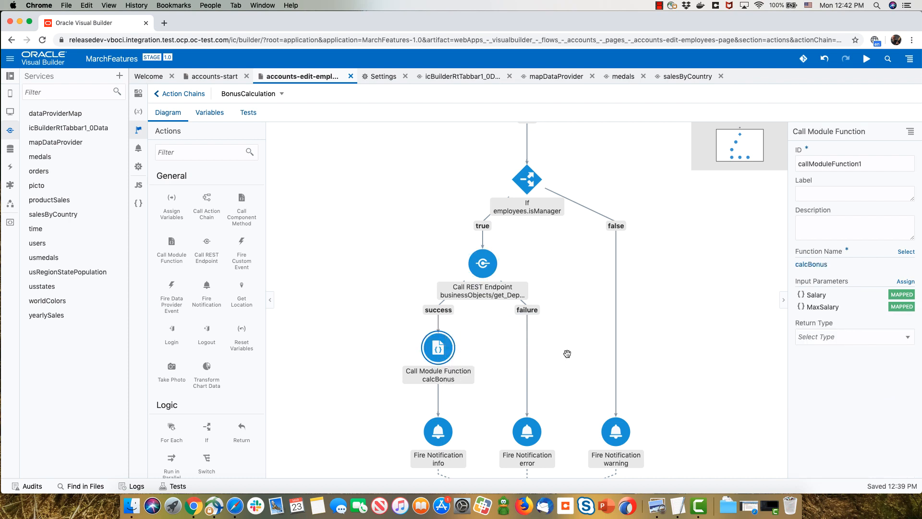
pyautogui.moveTo(816, 295)
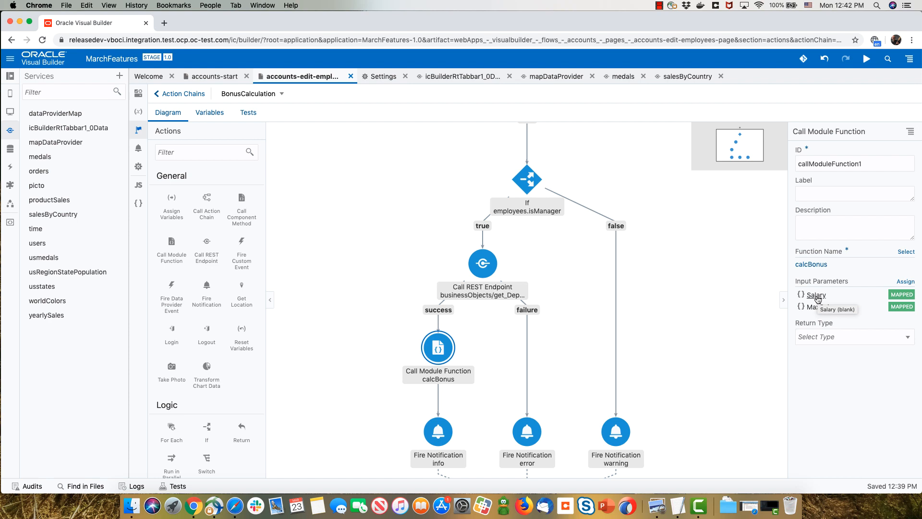
pyautogui.moveTo(822, 306)
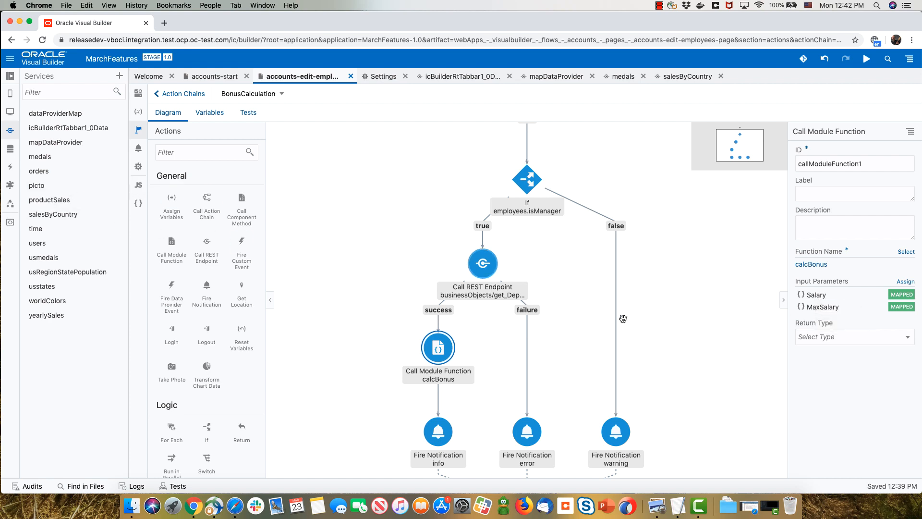
# - Open the calcBonus function's JavaScript source from the properties pane
pyautogui.click(811, 264)
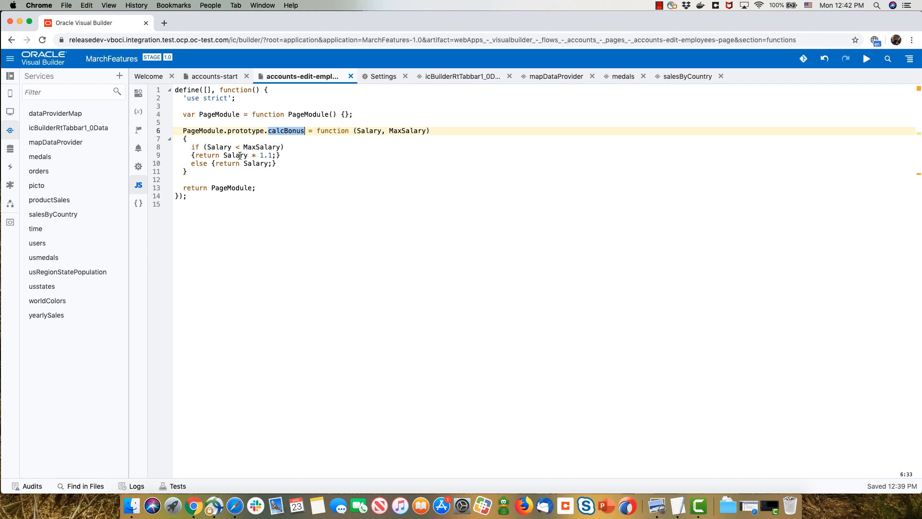
pyautogui.moveTo(137, 129)
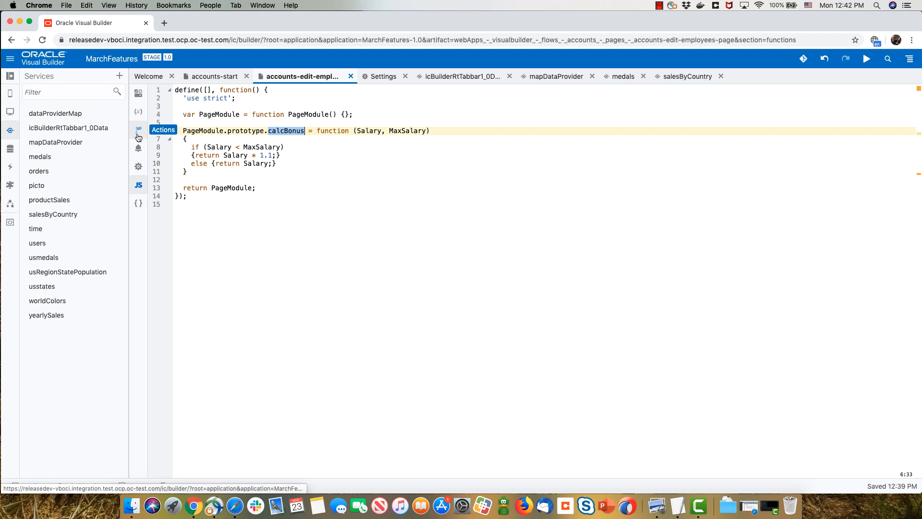
# - Back in the chain diagram, inspect the BonusNotification step's summary and message settings
pyautogui.click(138, 130)
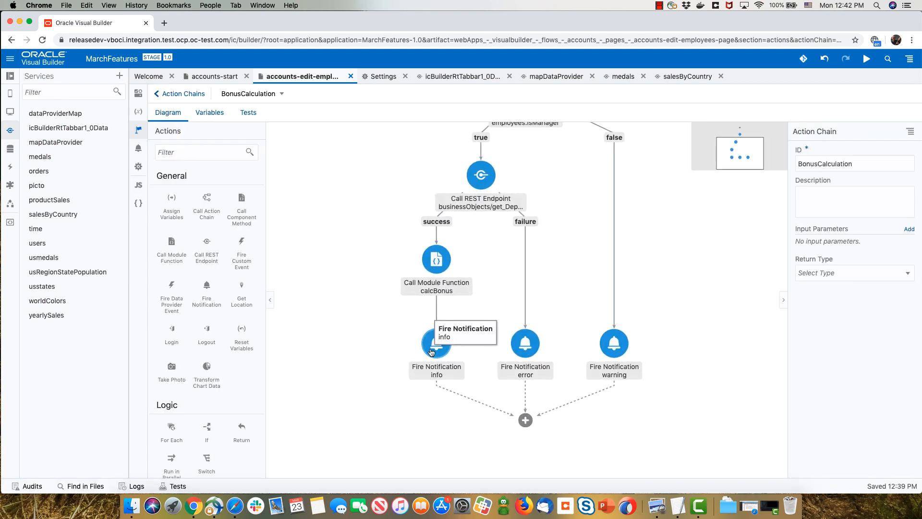
pyautogui.click(436, 342)
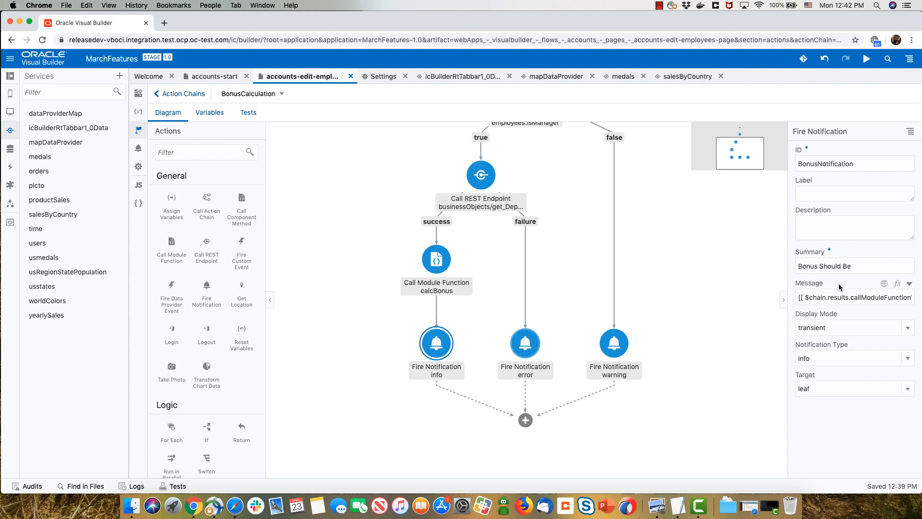
pyautogui.moveTo(878, 301)
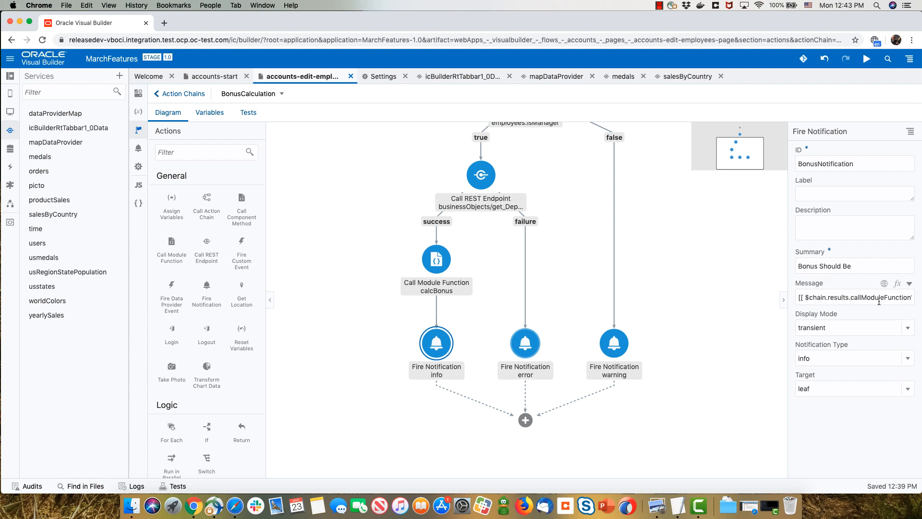
pyautogui.moveTo(695, 323)
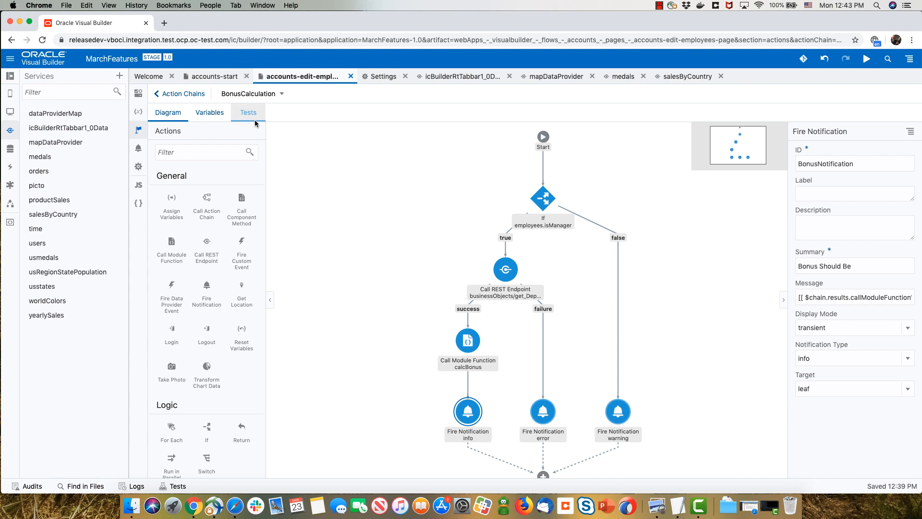
# - Show the BonusCalculation chain's Tests view with no tests and 0% coverage
pyautogui.click(248, 112)
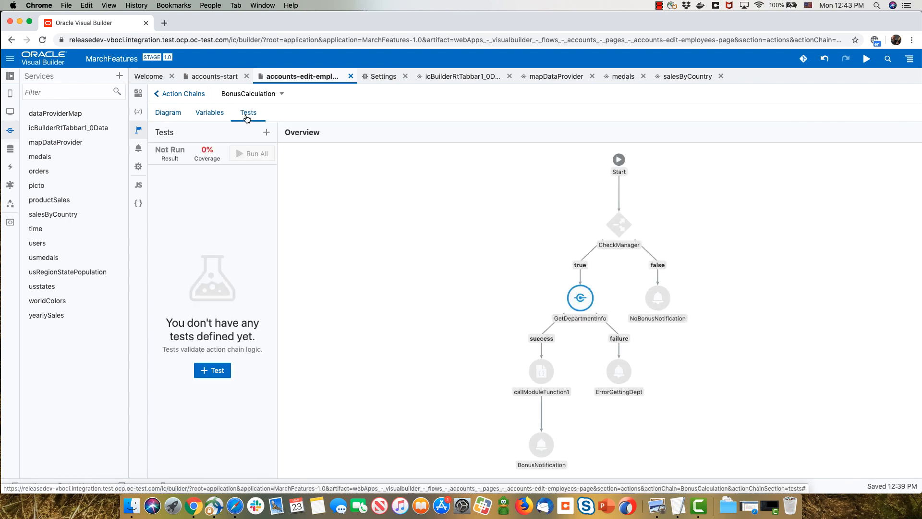
pyautogui.moveTo(211, 370)
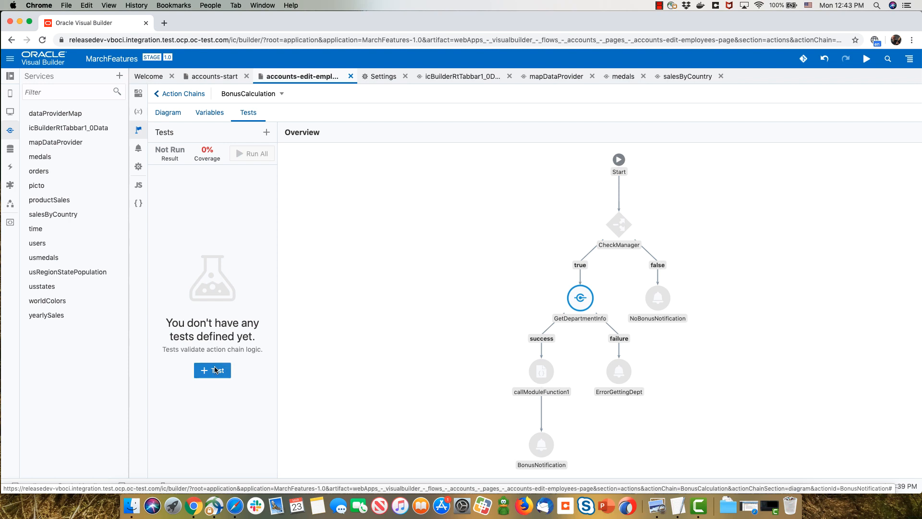
# - Create Test 1 with a manager employees context and start editing the GetDepartmentInfo mock result
pyautogui.click(212, 370)
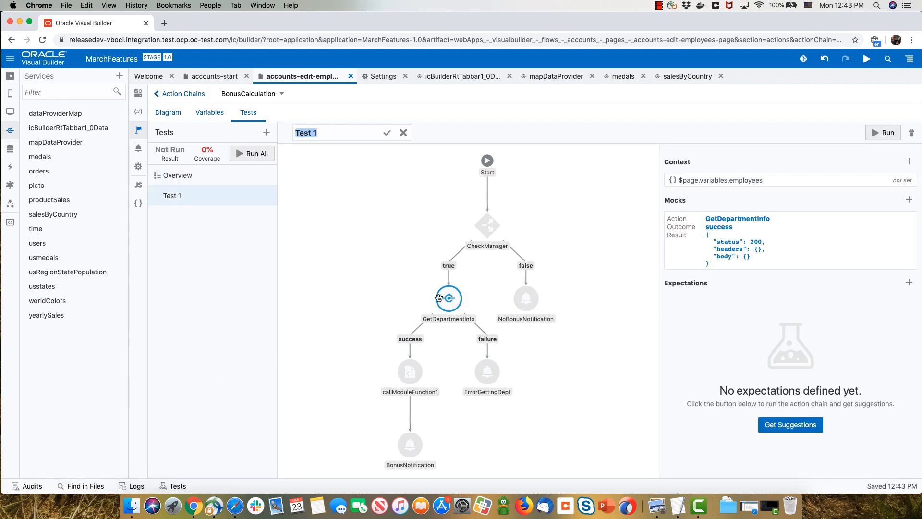
pyautogui.click(746, 180)
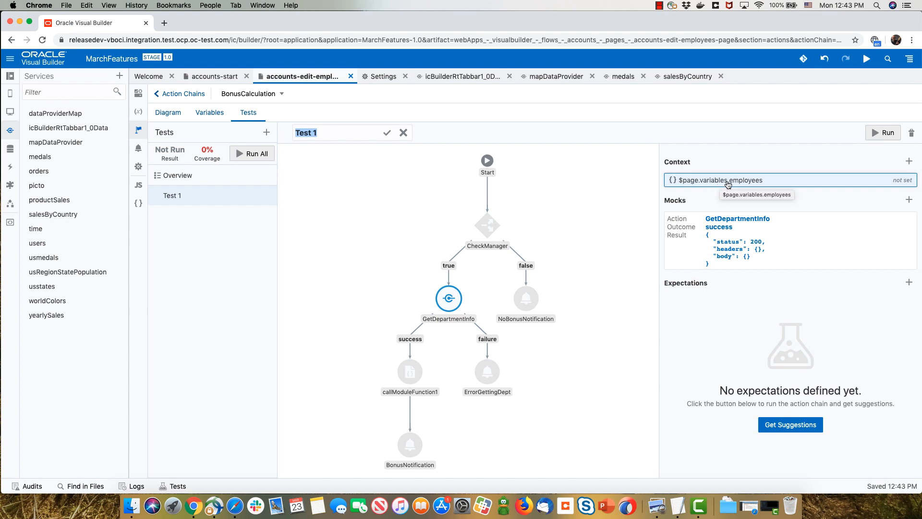
pyautogui.moveTo(747, 184)
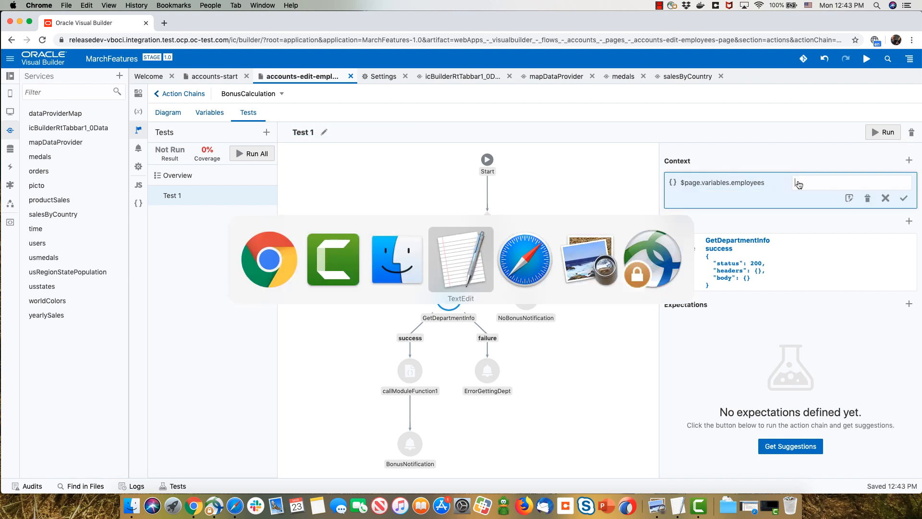
pyautogui.click(461, 260)
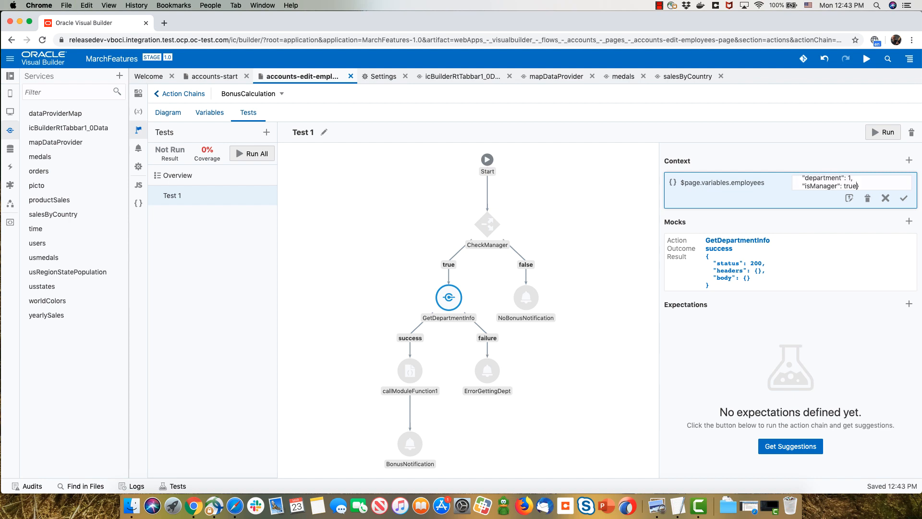
pyautogui.click(905, 198)
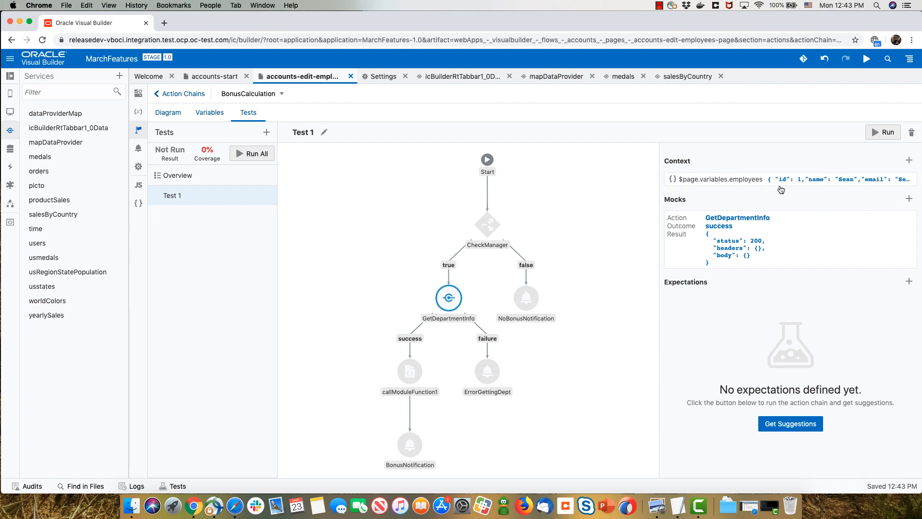
pyautogui.click(788, 179)
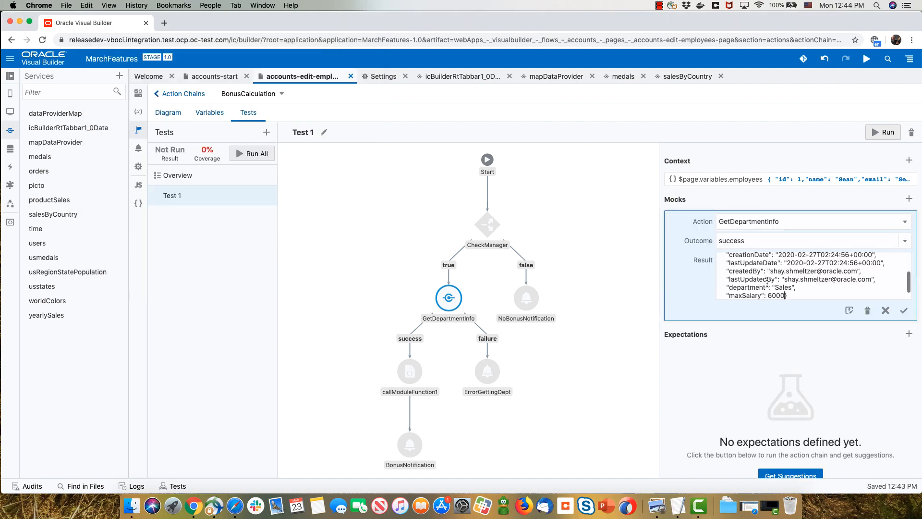
# - Save the GetDepartmentInfo mock result and request suggested expectations for Test 1
pyautogui.click(904, 310)
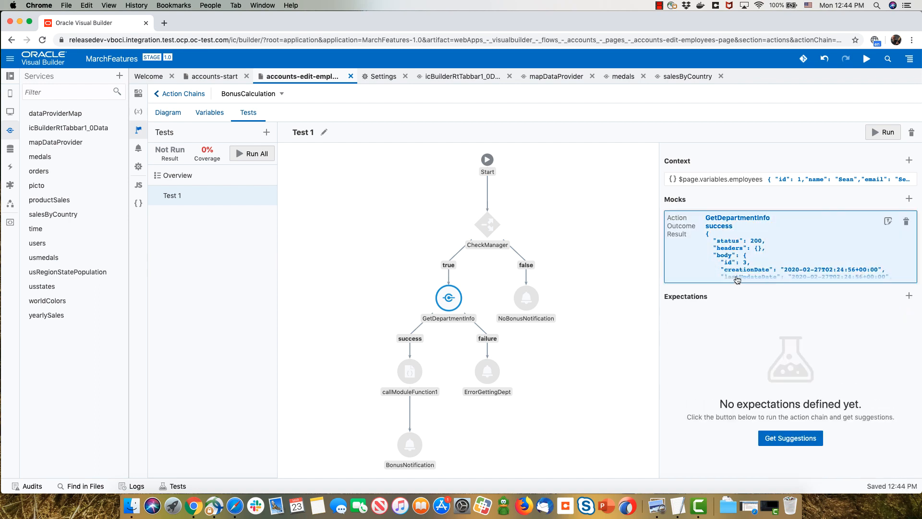
pyautogui.moveTo(736, 288)
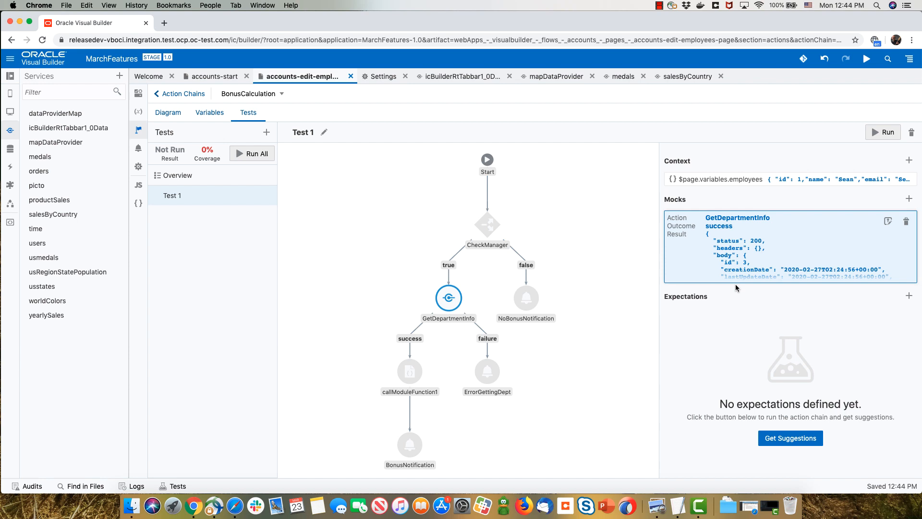
pyautogui.click(790, 438)
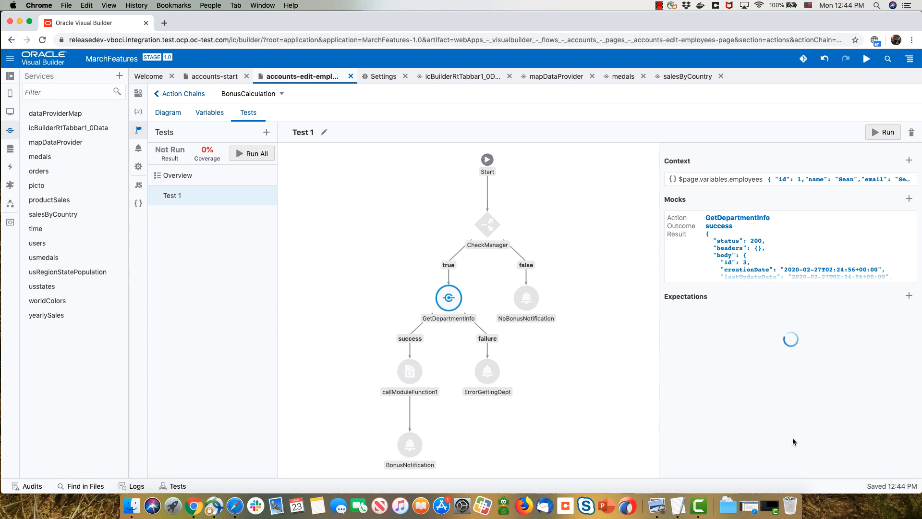
# - Review the suggested expectations, including callModuleFunction1 result 5500 and CheckManager outcome true
pyautogui.click(908, 296)
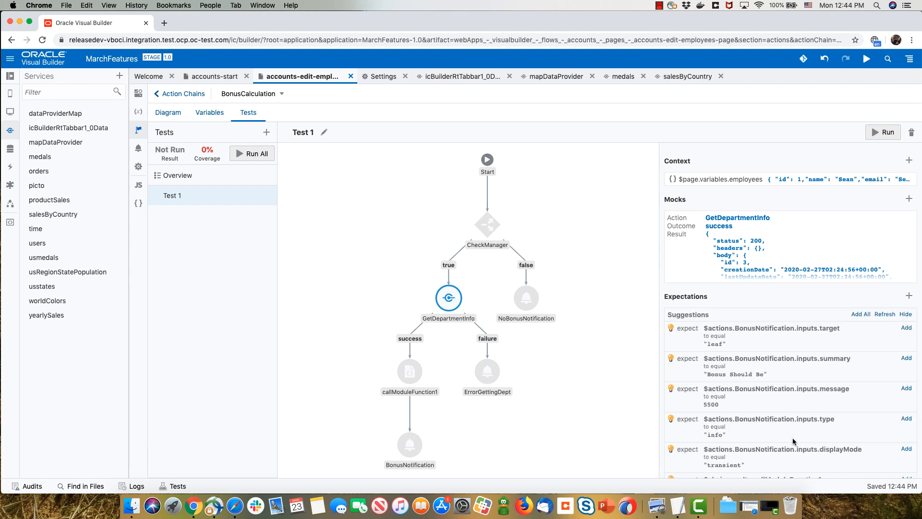
pyautogui.moveTo(780, 369)
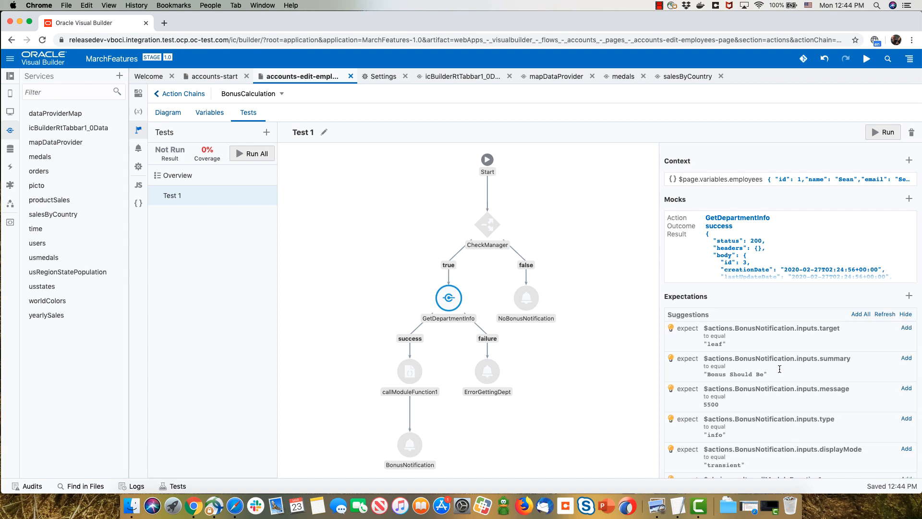
pyautogui.moveTo(734, 407)
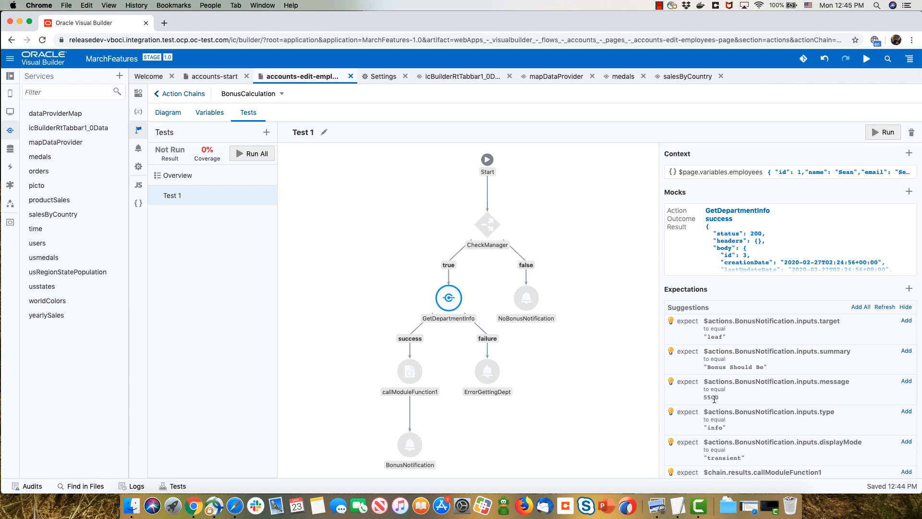
pyautogui.scroll(-3)
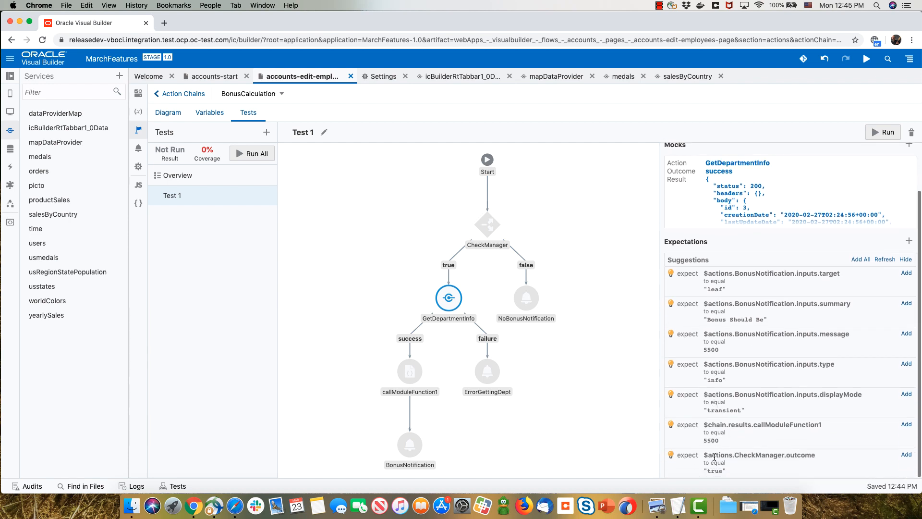
pyautogui.moveTo(740, 290)
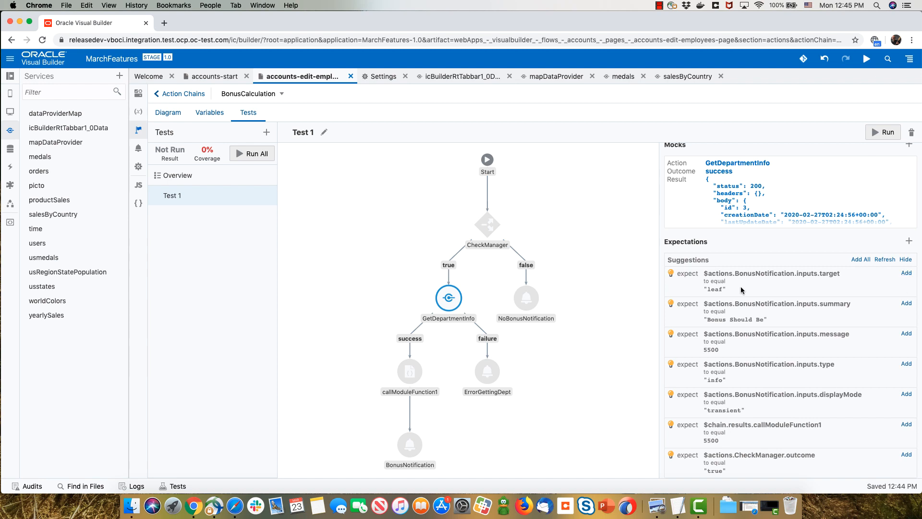
pyautogui.moveTo(868, 347)
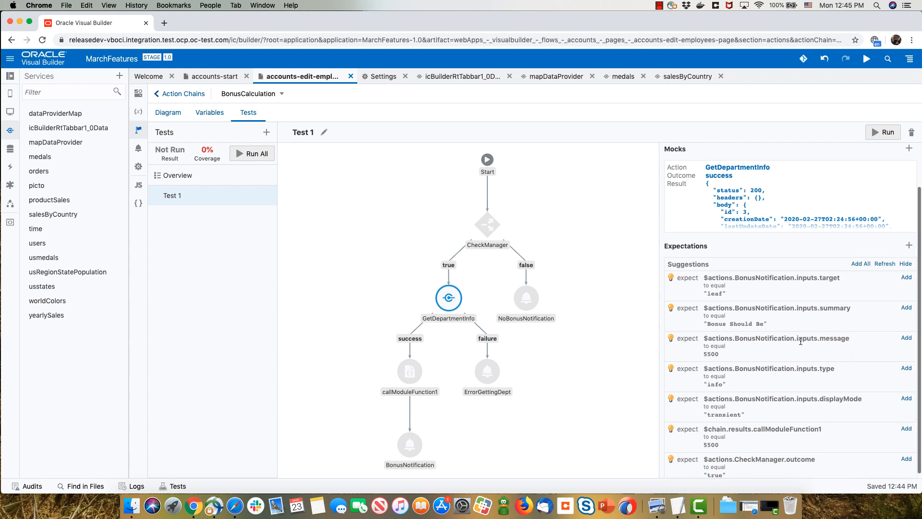
pyautogui.moveTo(775, 470)
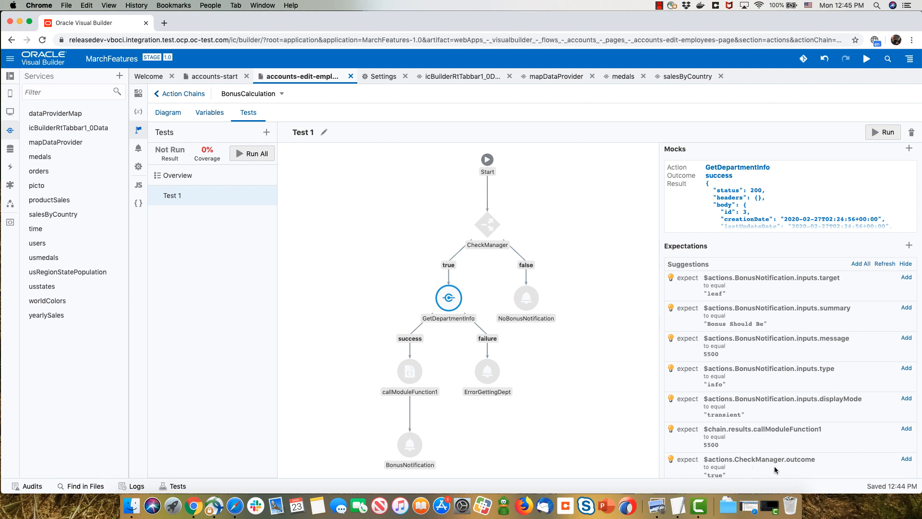
pyautogui.scroll(-3)
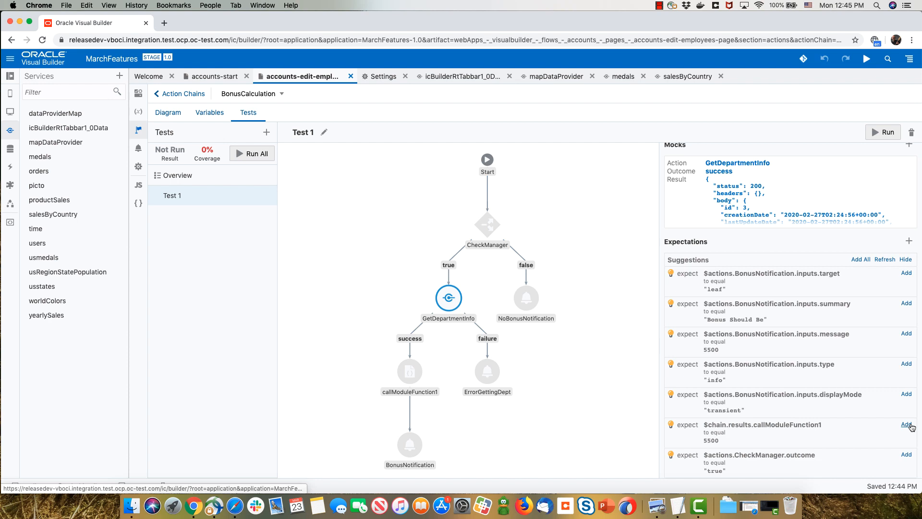
# - Add the callModuleFunction1 5500 and CheckManager true expectations, then all remaining suggestions, reaching 53% coverage
pyautogui.click(906, 424)
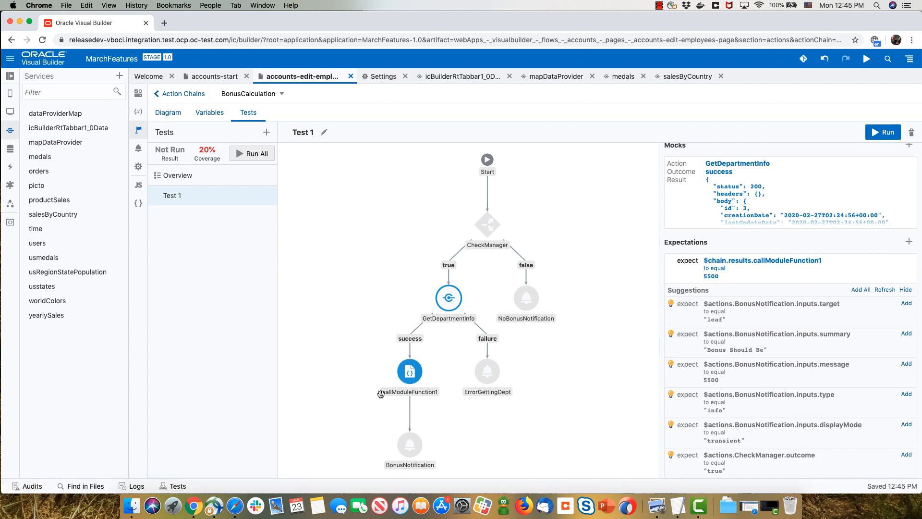
pyautogui.moveTo(410, 371)
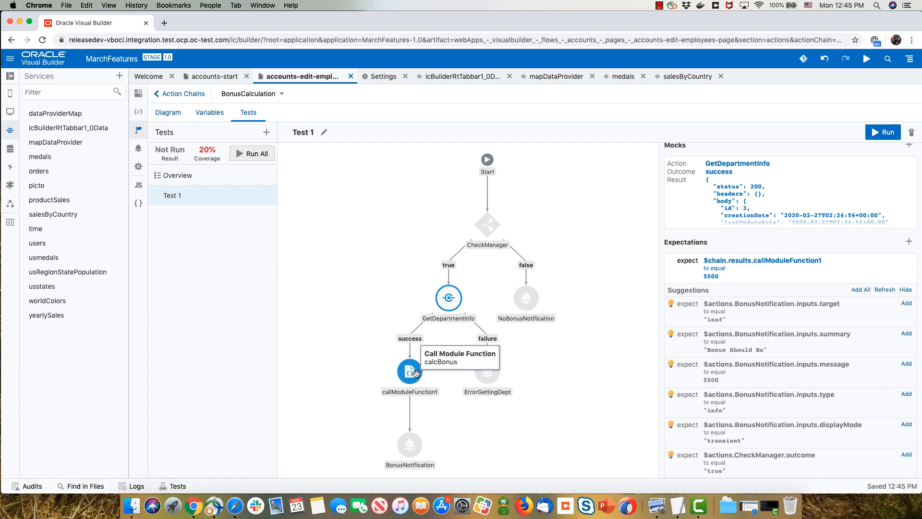
pyautogui.moveTo(410, 371)
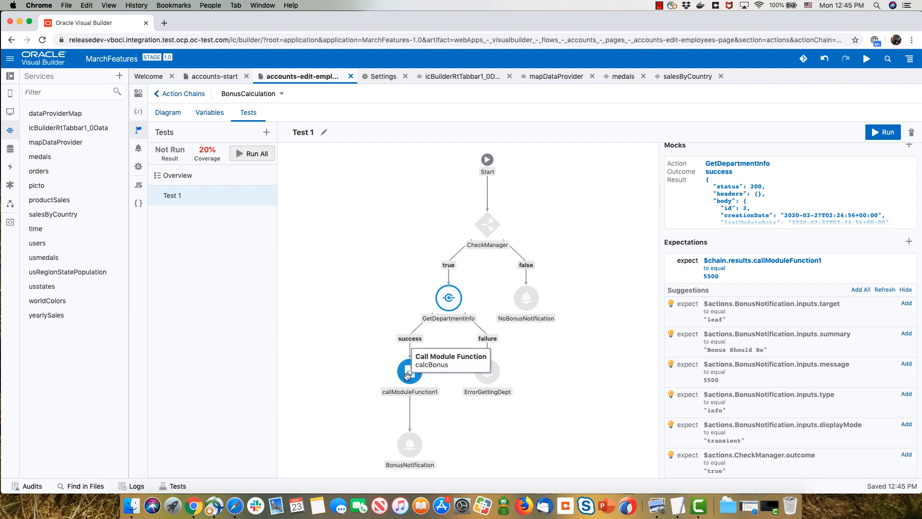
pyautogui.moveTo(531, 433)
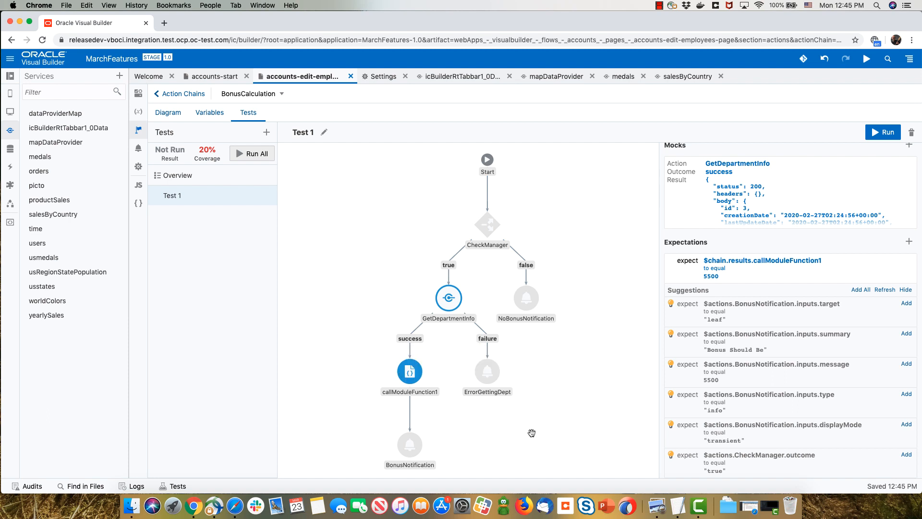
pyautogui.moveTo(410, 444)
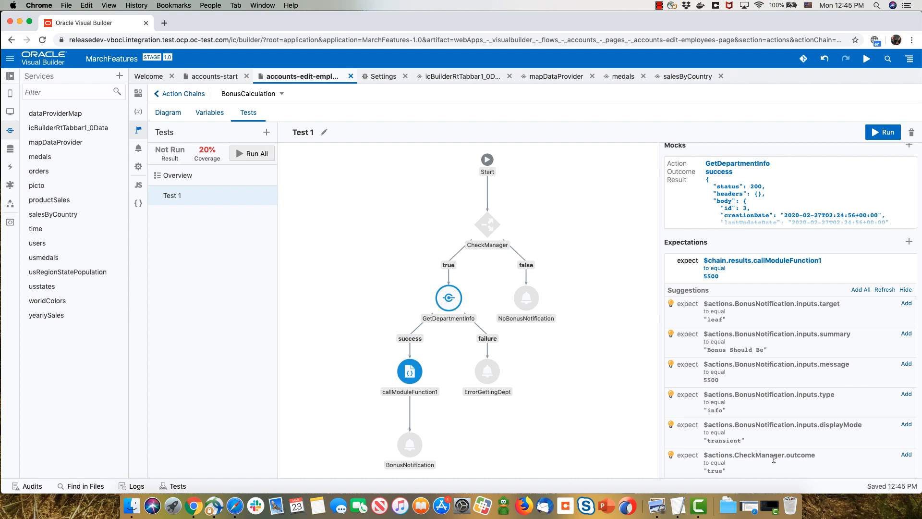
pyautogui.moveTo(698, 341)
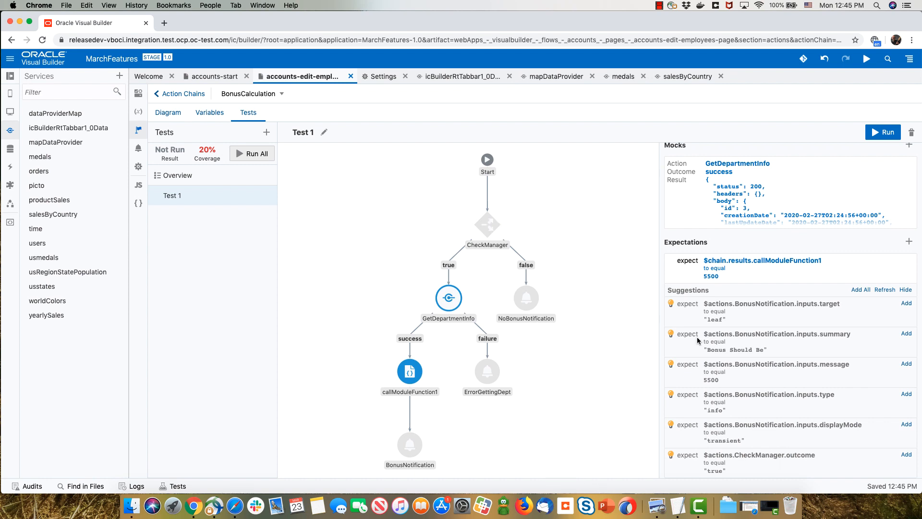
pyautogui.click(906, 454)
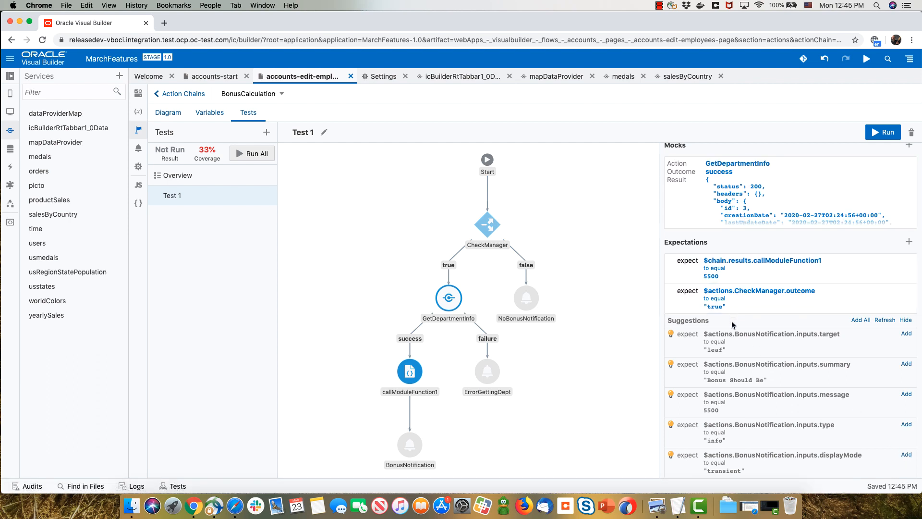
pyautogui.moveTo(449, 297)
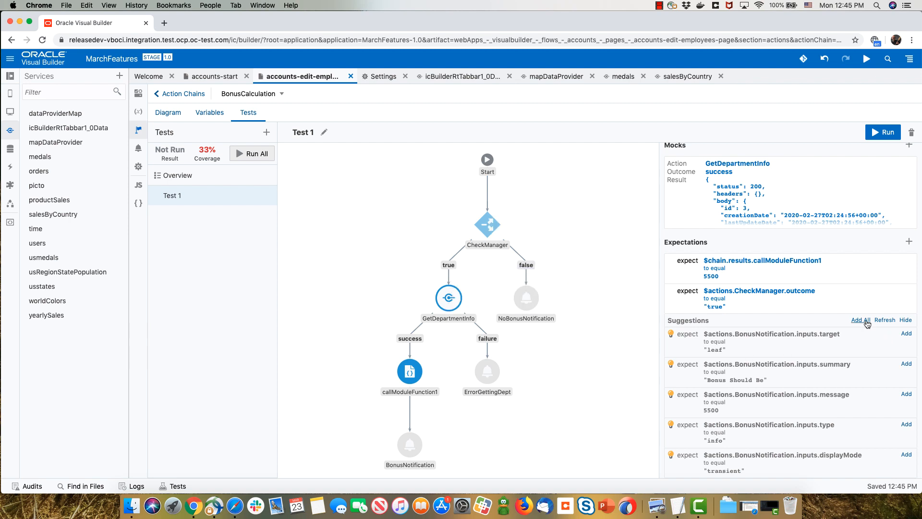
pyautogui.click(861, 320)
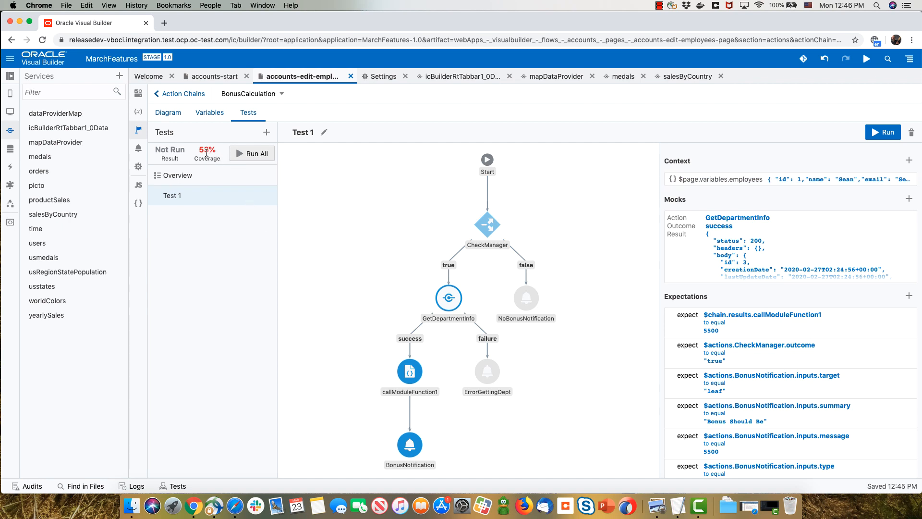
pyautogui.moveTo(410, 371)
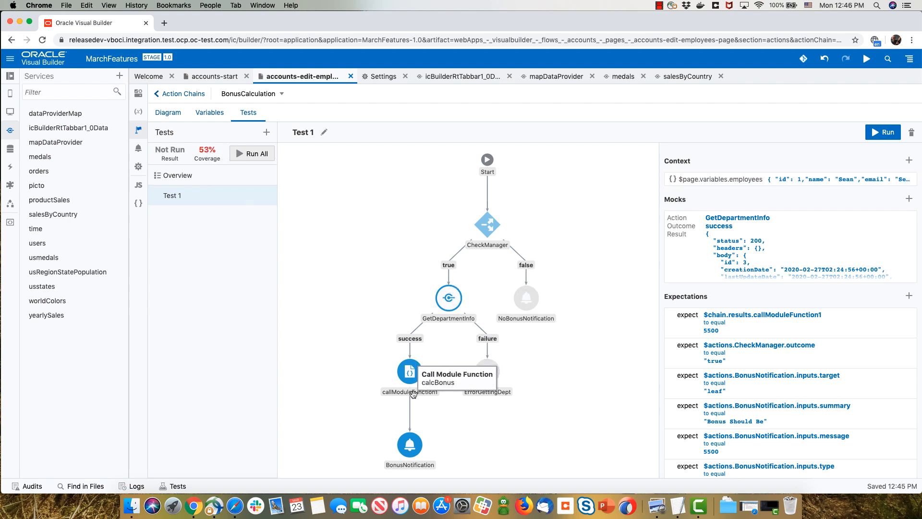
pyautogui.moveTo(234, 195)
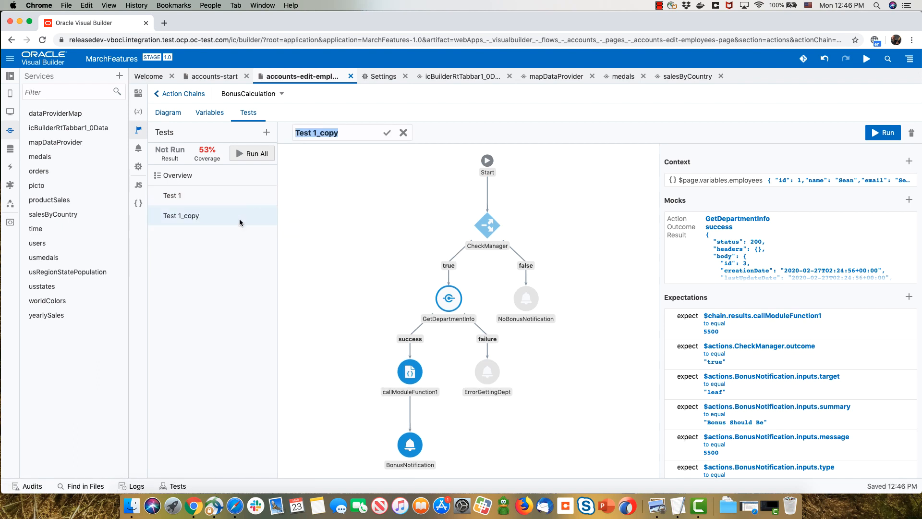
# - Change Test 1_copy's employee context to isManager false and save it
pyautogui.click(823, 180)
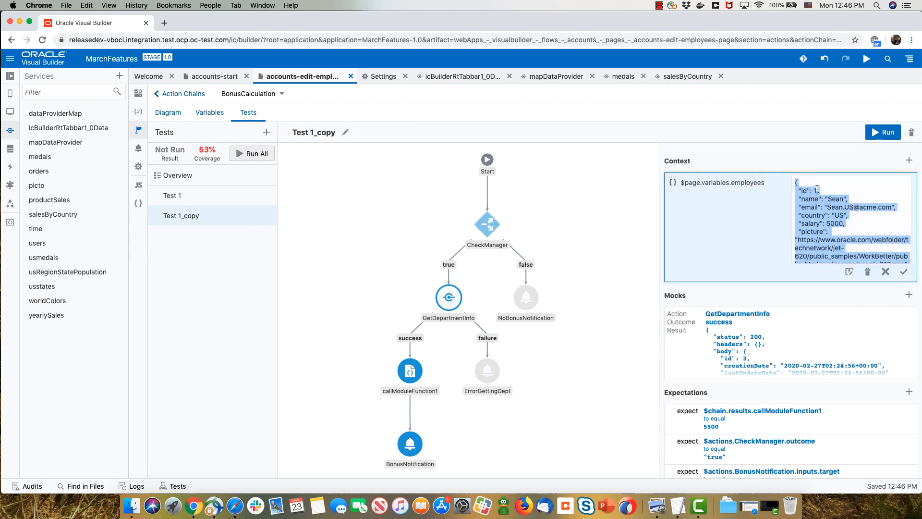
pyautogui.scroll(-3)
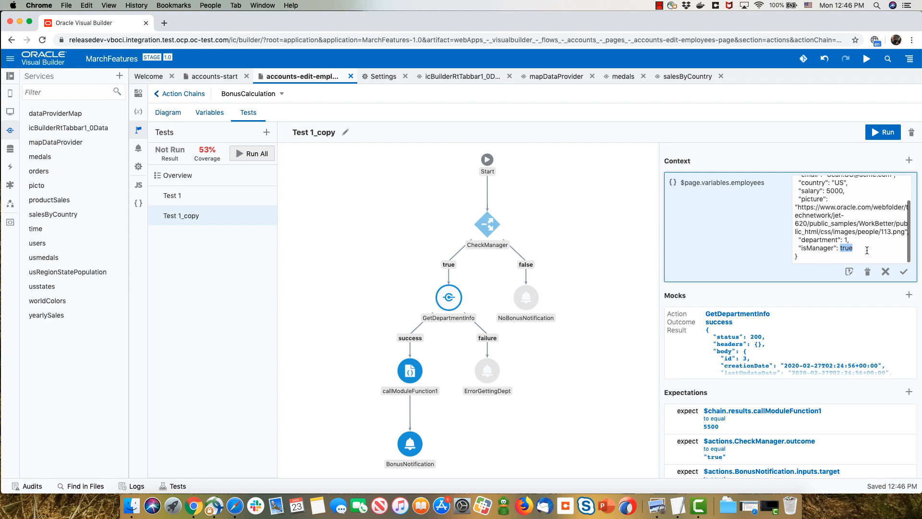
pyautogui.write('fals')
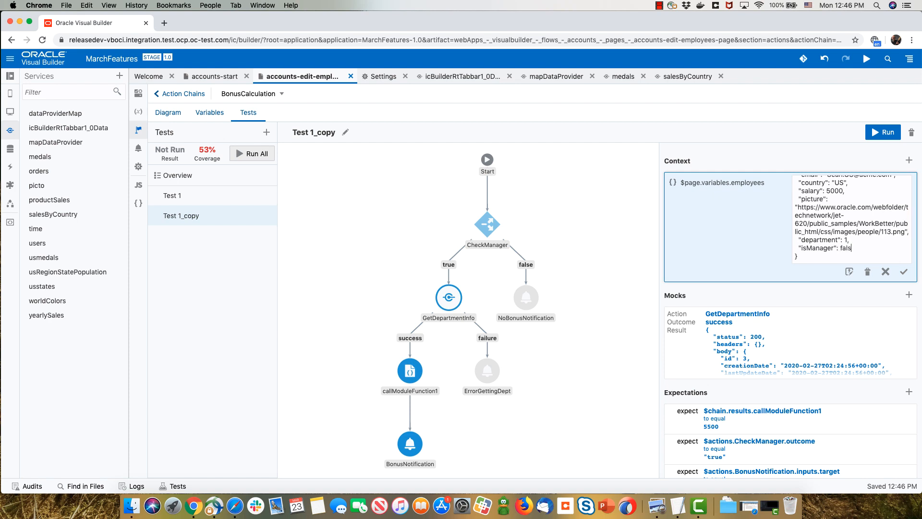
pyautogui.click(904, 272)
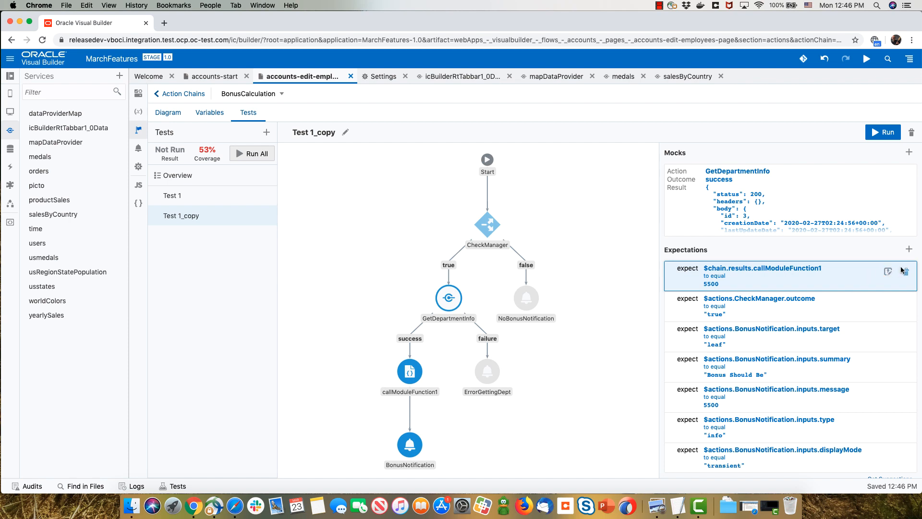
# - Delete all expectations copied from Test 1
pyautogui.click(905, 270)
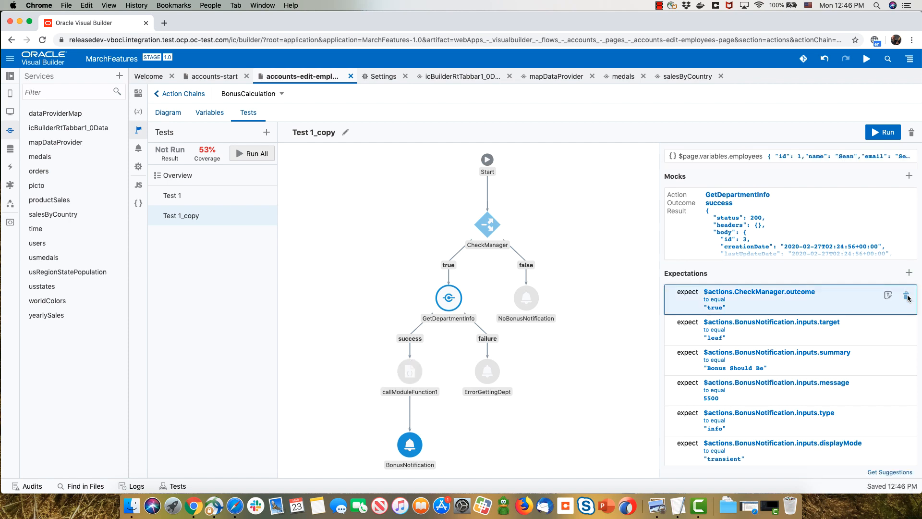
pyautogui.click(906, 295)
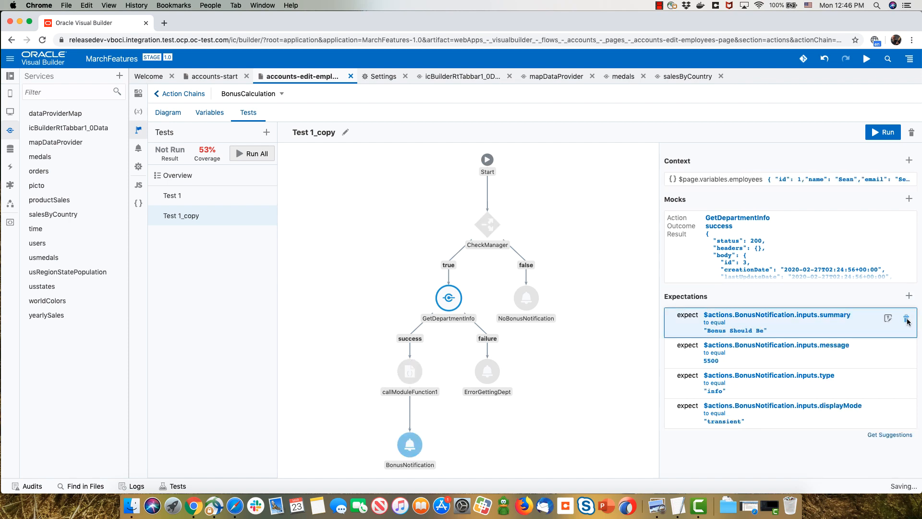
pyautogui.click(908, 318)
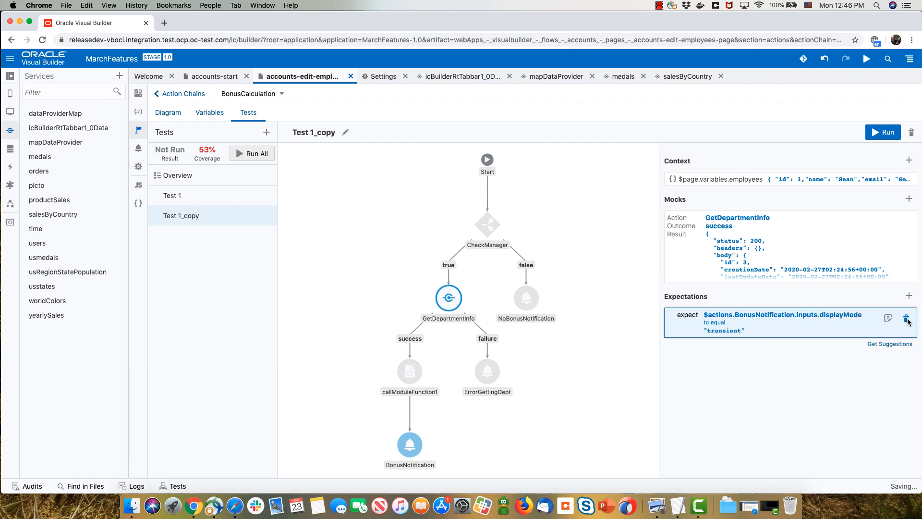
pyautogui.click(909, 322)
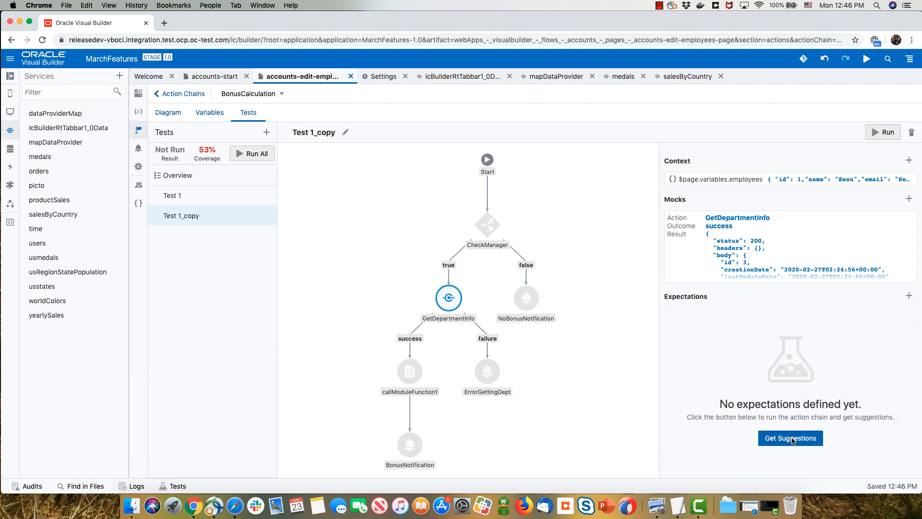
# - Get new suggestions and accept all NoBonusNotification expectations, reaching 80% coverage
pyautogui.click(790, 438)
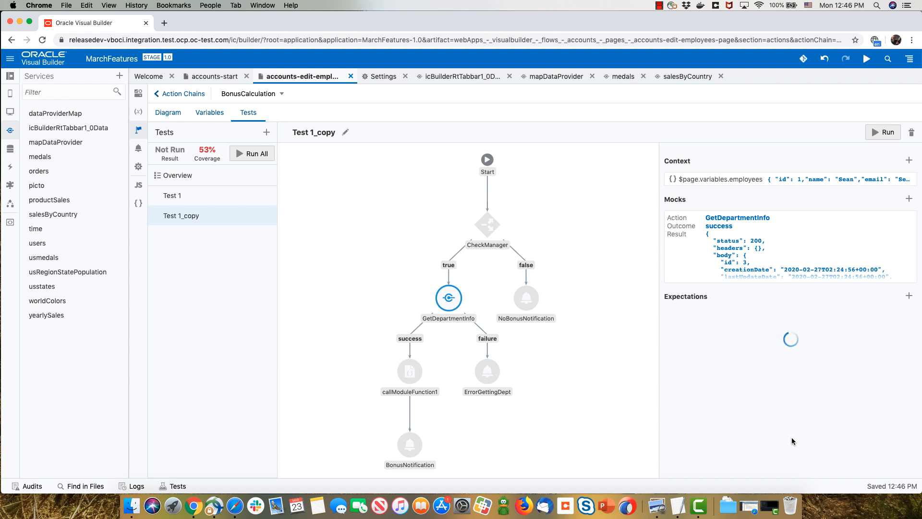
pyautogui.click(907, 296)
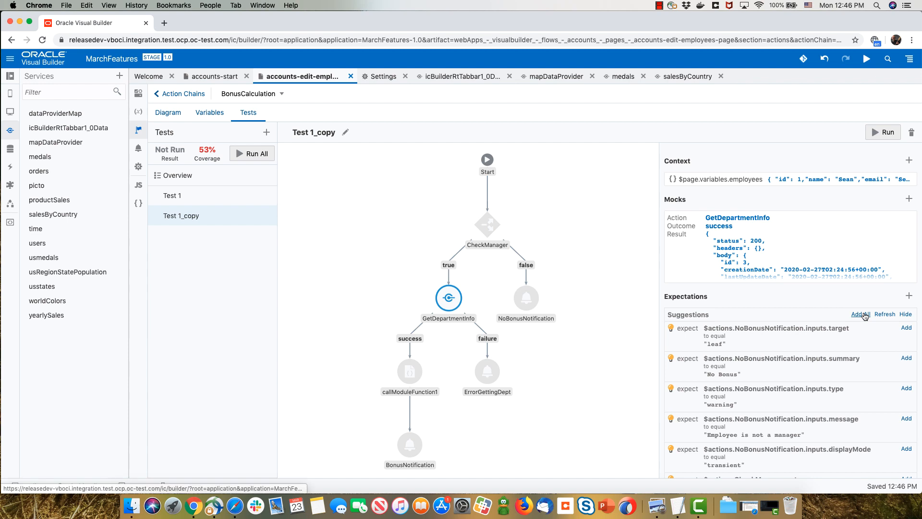
pyautogui.click(859, 314)
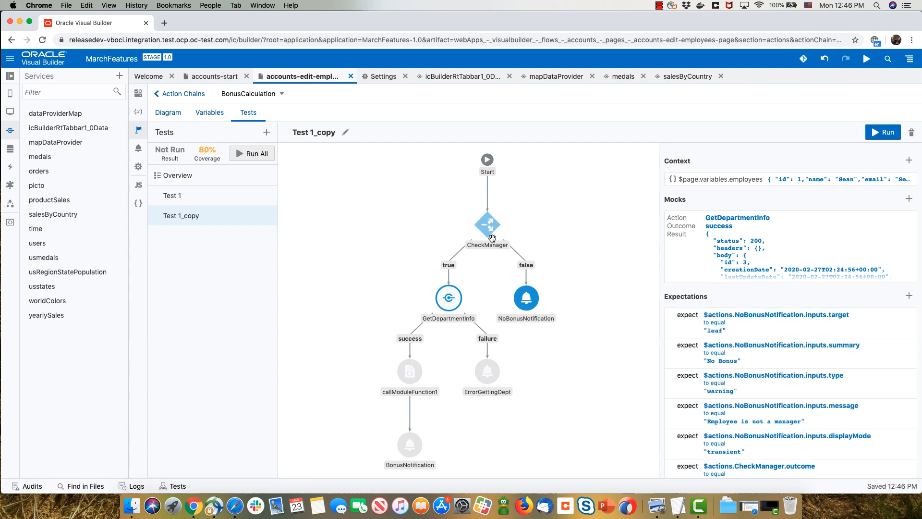
pyautogui.moveTo(526, 297)
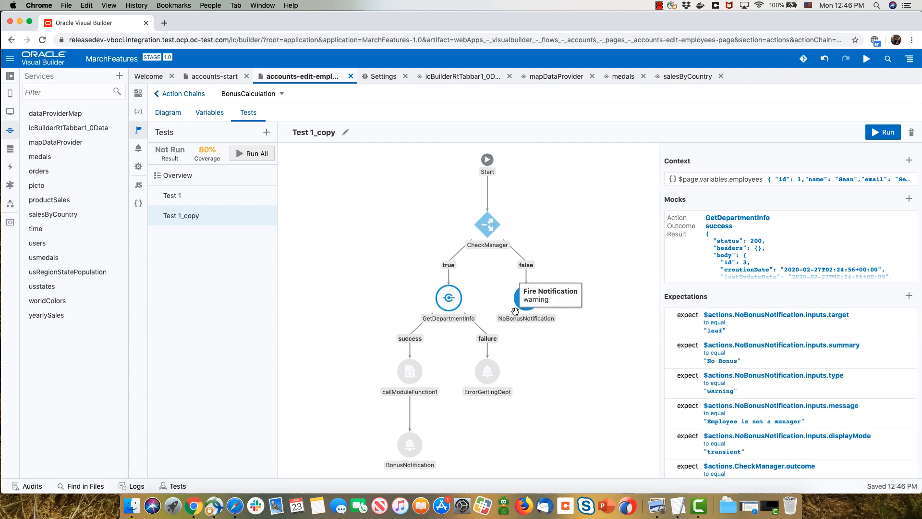
pyautogui.moveTo(481, 354)
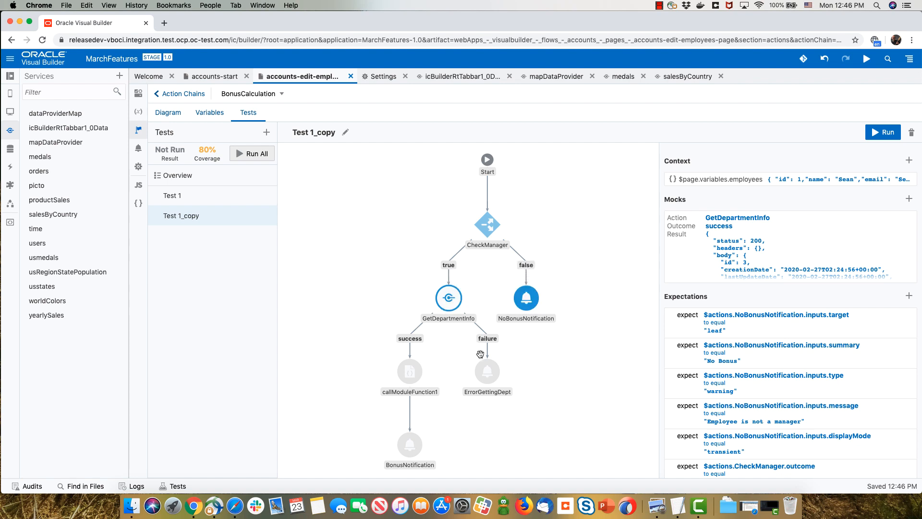
pyautogui.moveTo(487, 370)
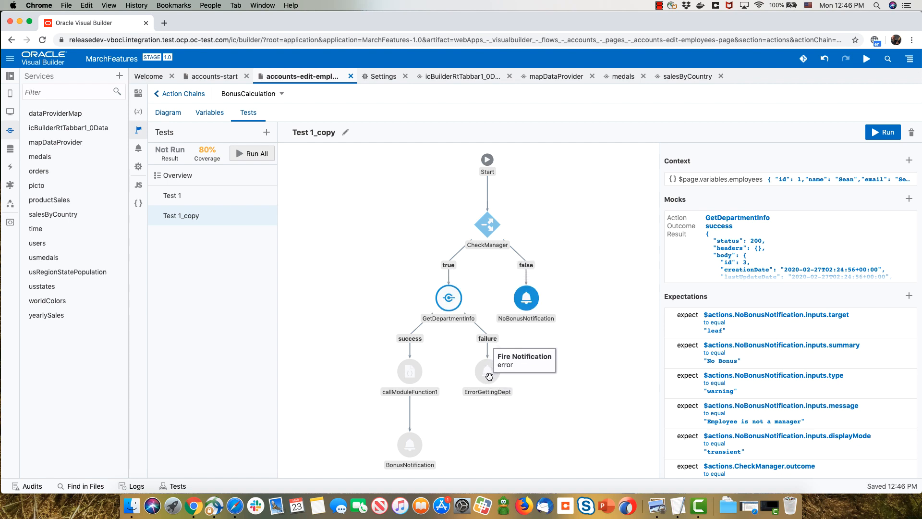
pyautogui.moveTo(488, 376)
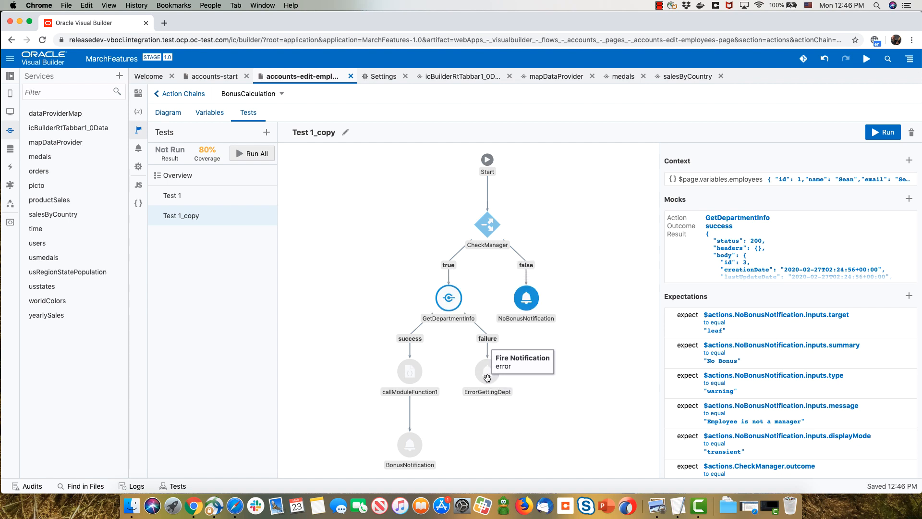
pyautogui.moveTo(252, 216)
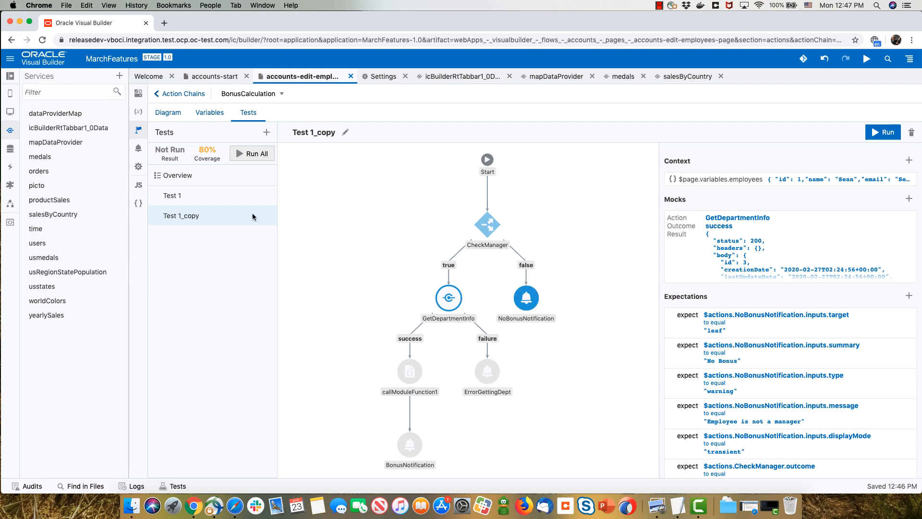
# - Duplicate Test 1 into a new copy, Test 1_copy_2
pyautogui.rightClick(173, 195)
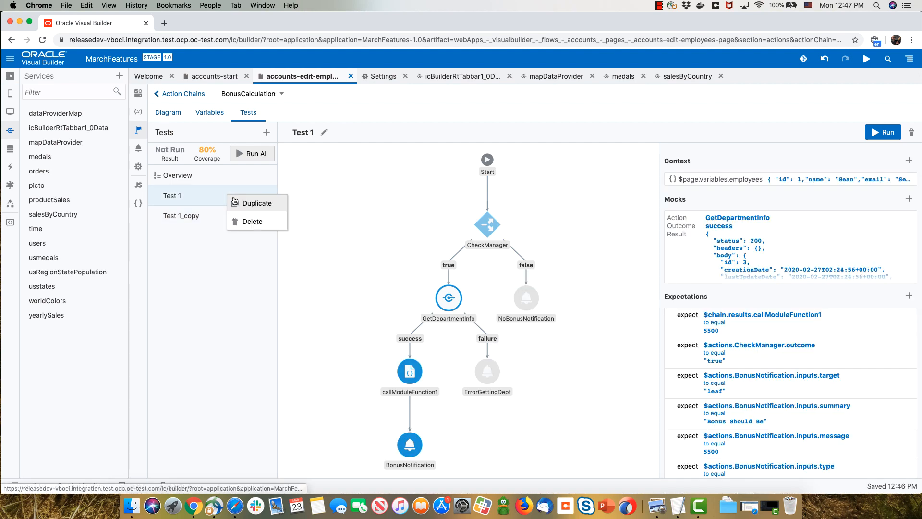
pyautogui.click(257, 203)
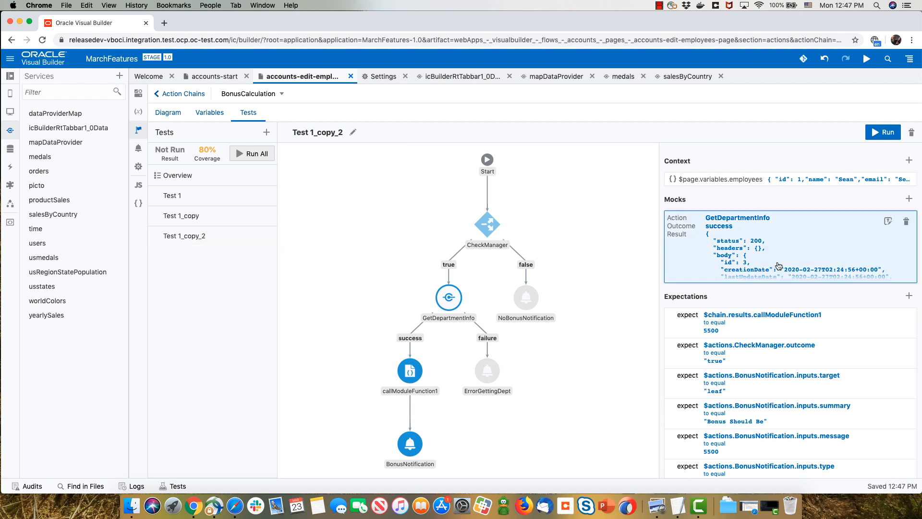
pyautogui.moveTo(862, 230)
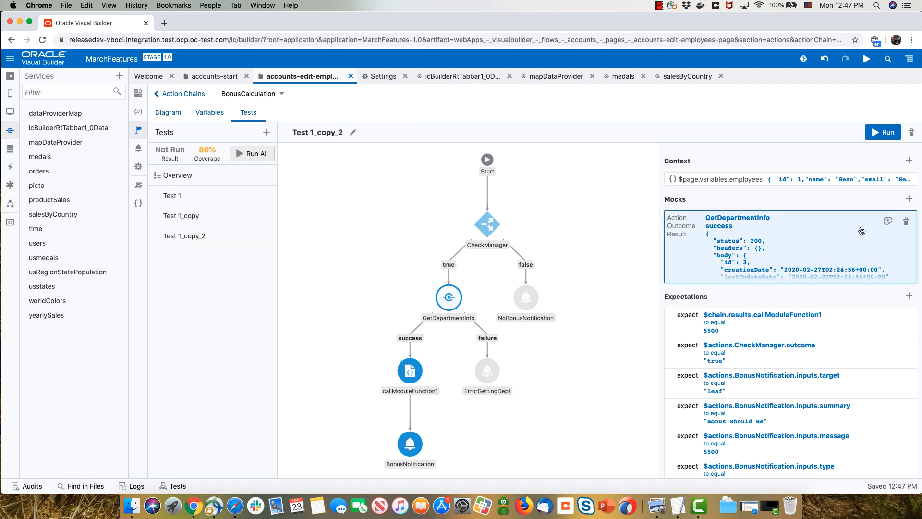
# - Switch the GetDepartmentInfo mock outcome to failure and remove the callModuleFunction1 result expectation
pyautogui.click(812, 240)
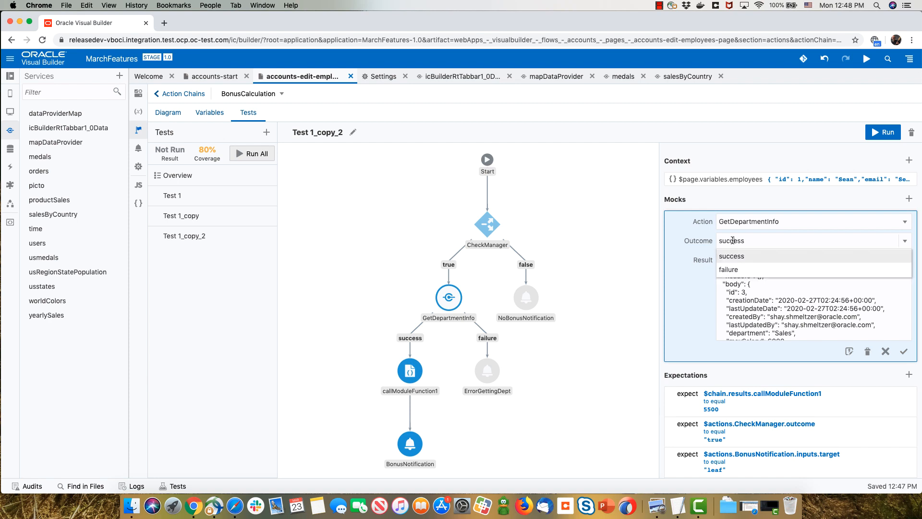
pyautogui.click(728, 269)
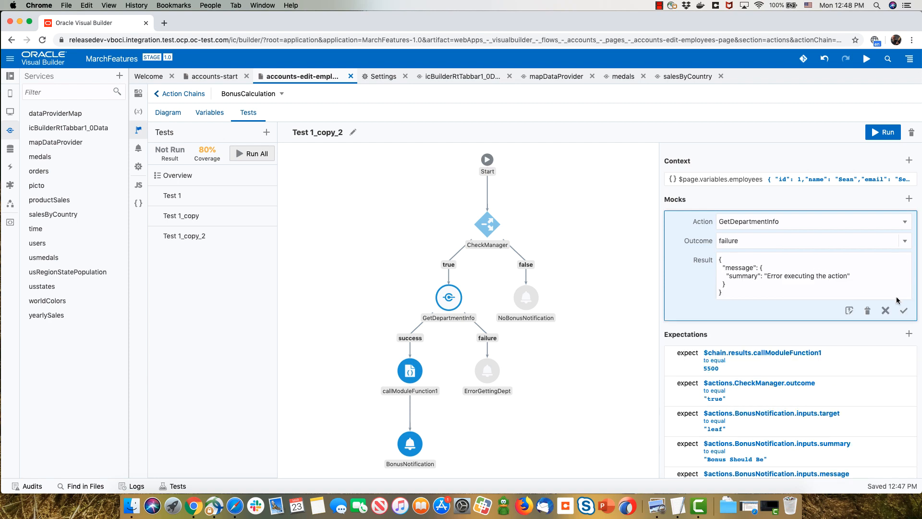
pyautogui.click(903, 310)
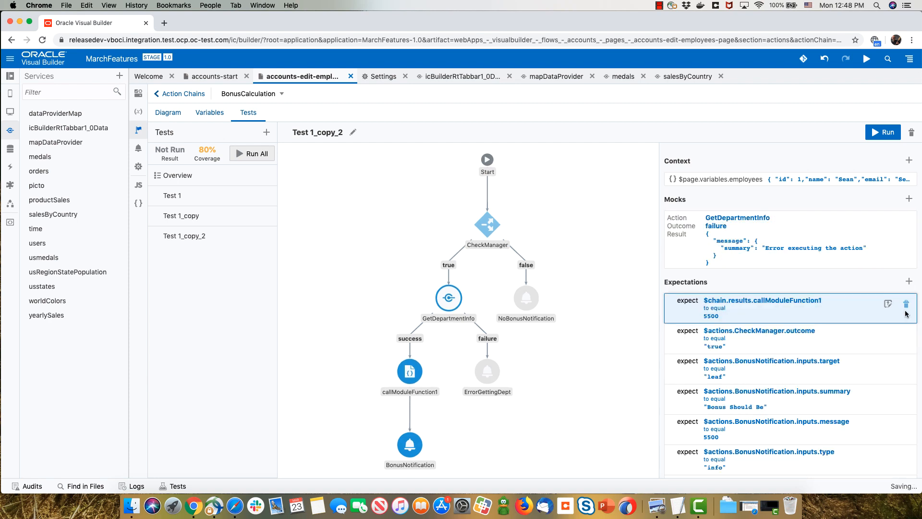
pyautogui.click(906, 305)
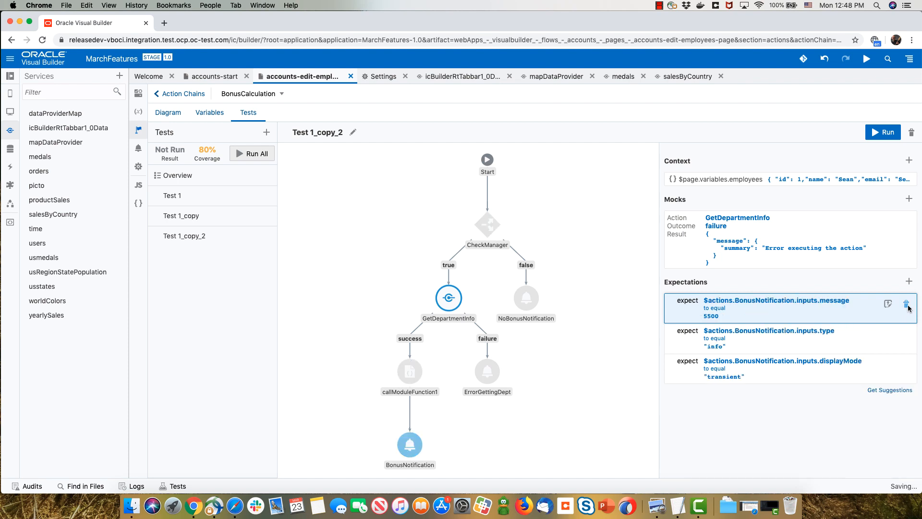
# - Drop the remaining old expectations and add all suggested ErrorGettingDept notification expectations
pyautogui.click(908, 304)
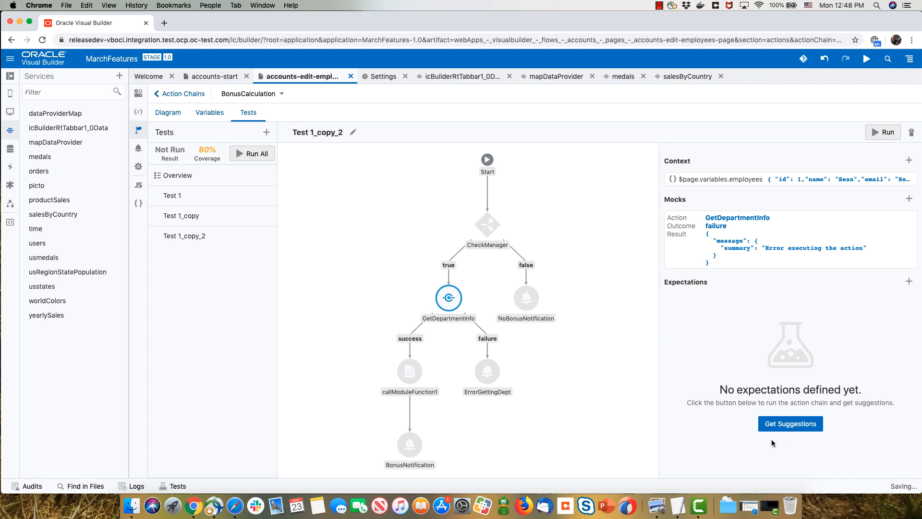
pyautogui.click(790, 424)
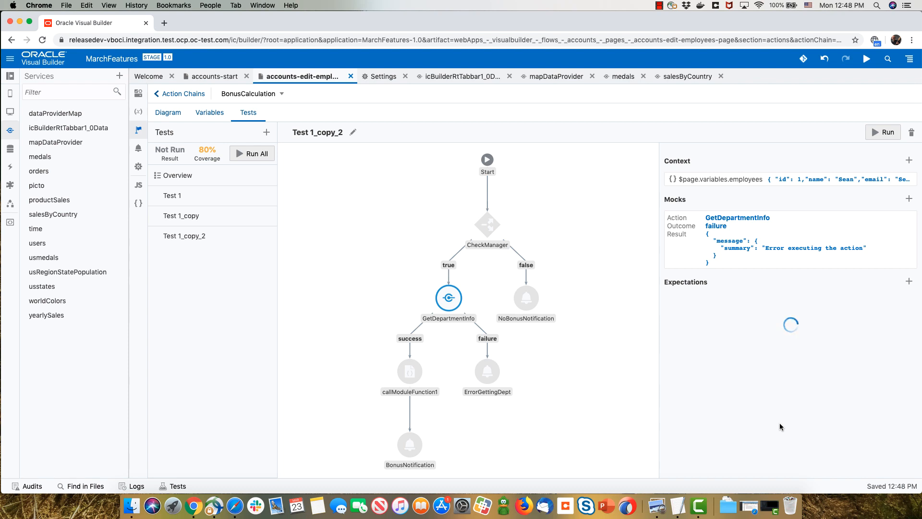
pyautogui.click(909, 282)
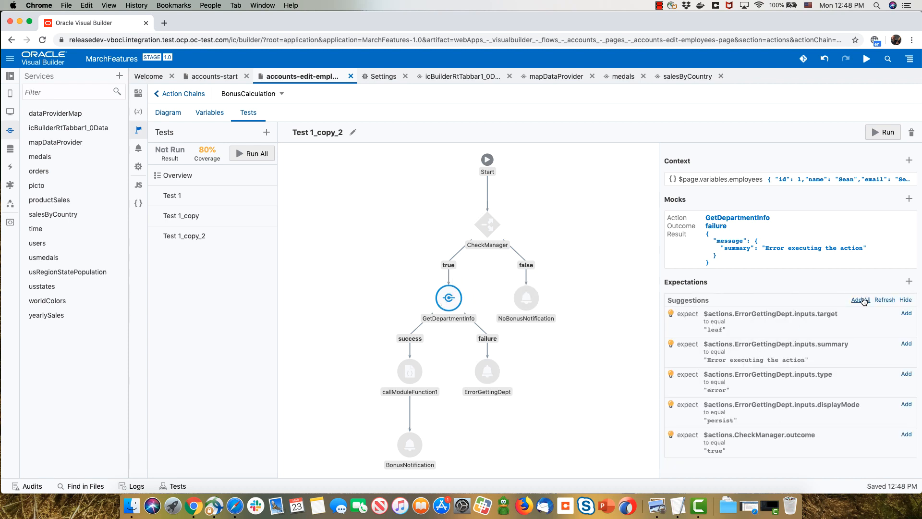
pyautogui.click(859, 300)
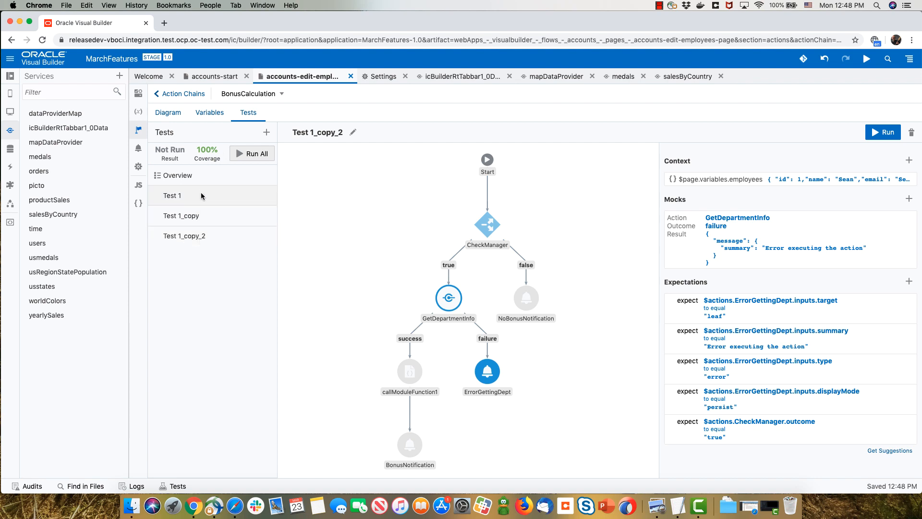
pyautogui.moveTo(232, 244)
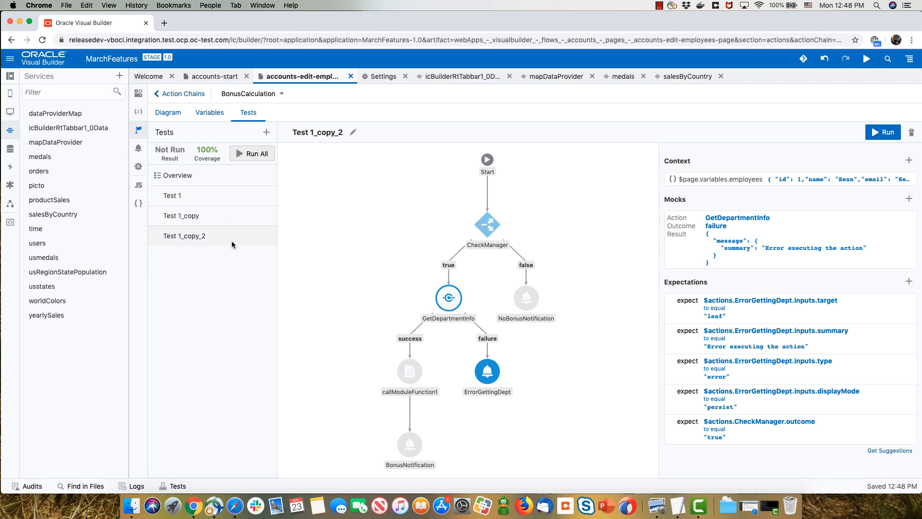
# - Rename Test 1_copy_2 to 'Failure in REST'
pyautogui.click(353, 133)
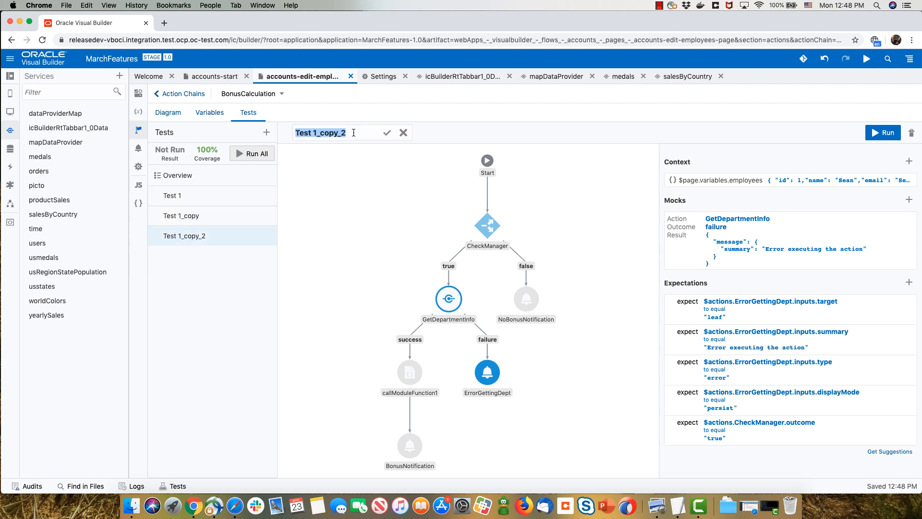
pyautogui.write('Failure in REST')
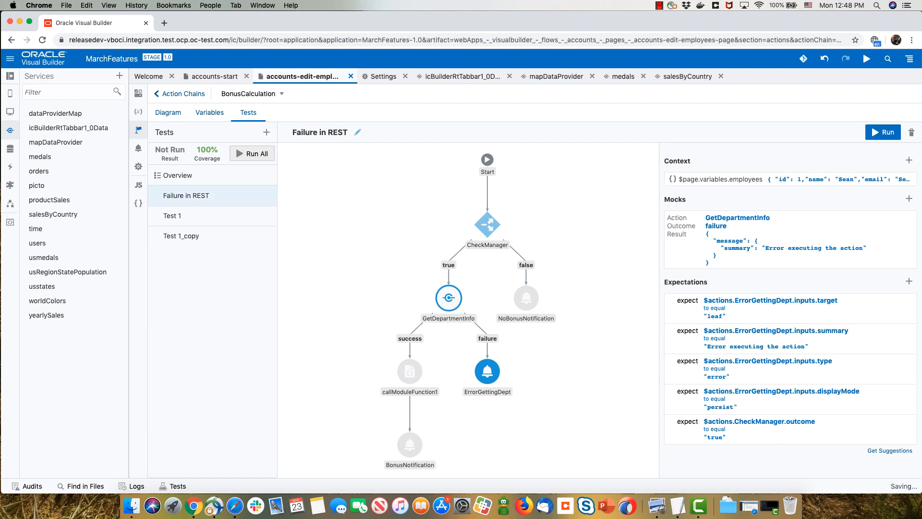
# - Rename Test 1 to 'Manager with 5K'
pyautogui.click(173, 216)
pyautogui.write('Man')
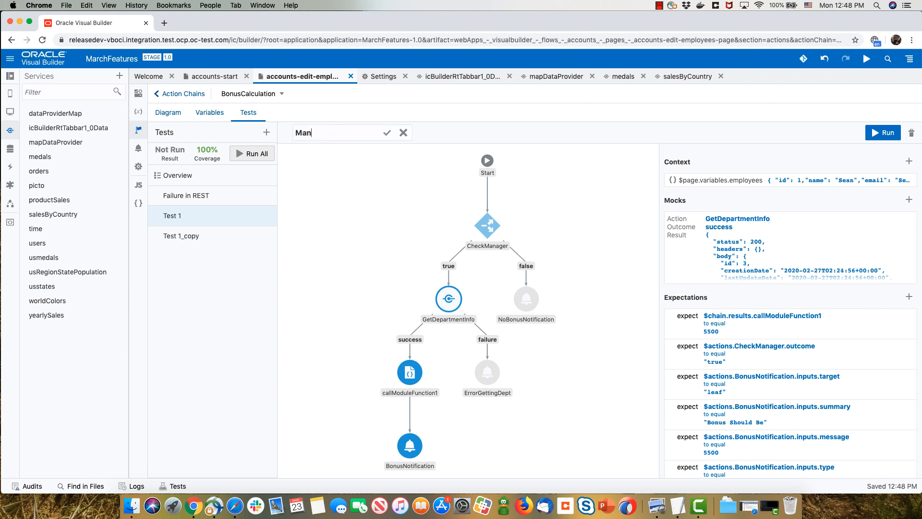
pyautogui.write('ager with 5K')
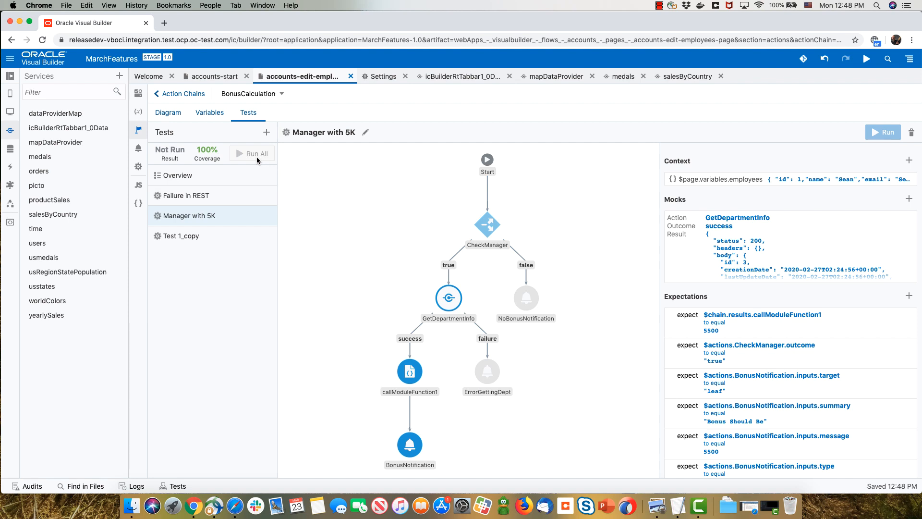
# - Run all three BonusCalculation tests and get PASS results at 100% coverage
pyautogui.click(252, 152)
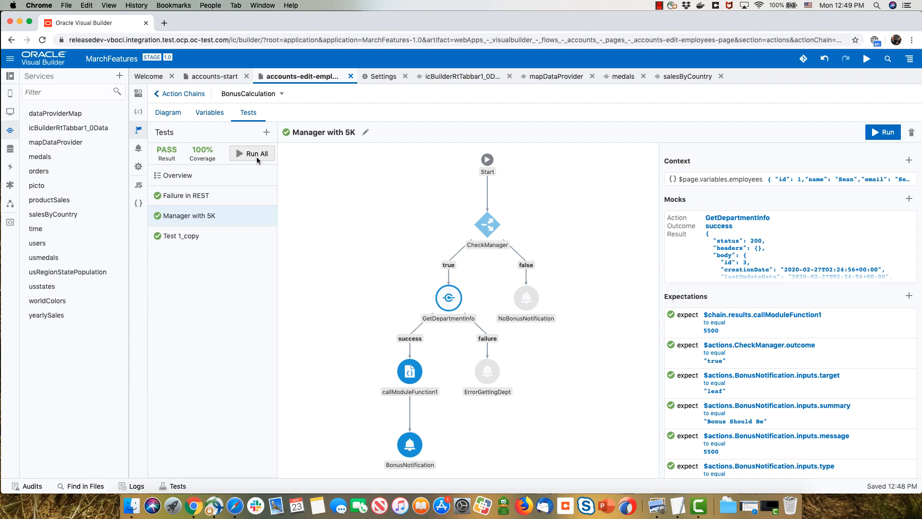
pyautogui.moveTo(114, 167)
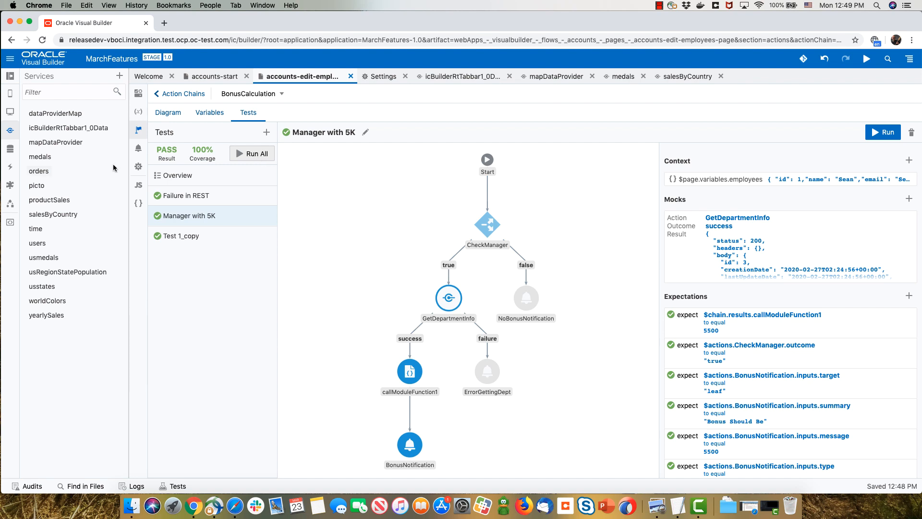
# - Change calcBonus's Salary multiplier from 1.1 to 1.2 in the page module JavaScript
pyautogui.click(138, 184)
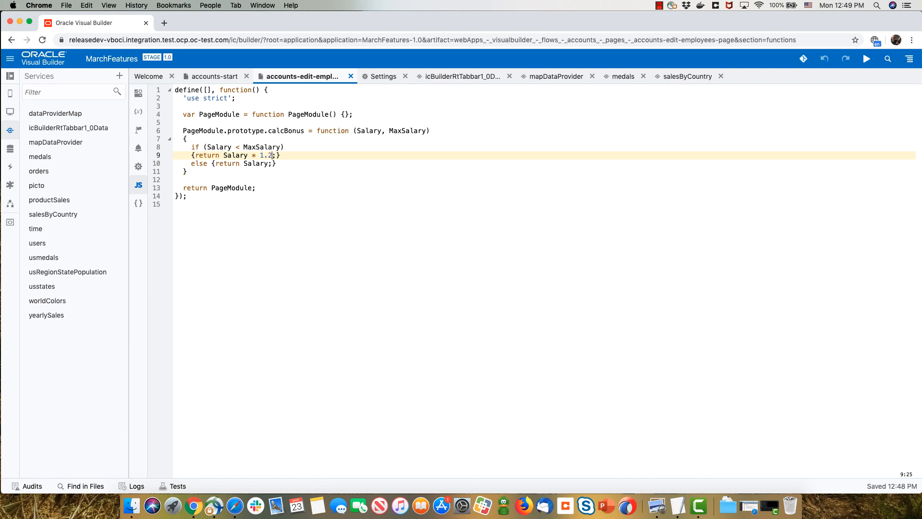
pyautogui.click(297, 179)
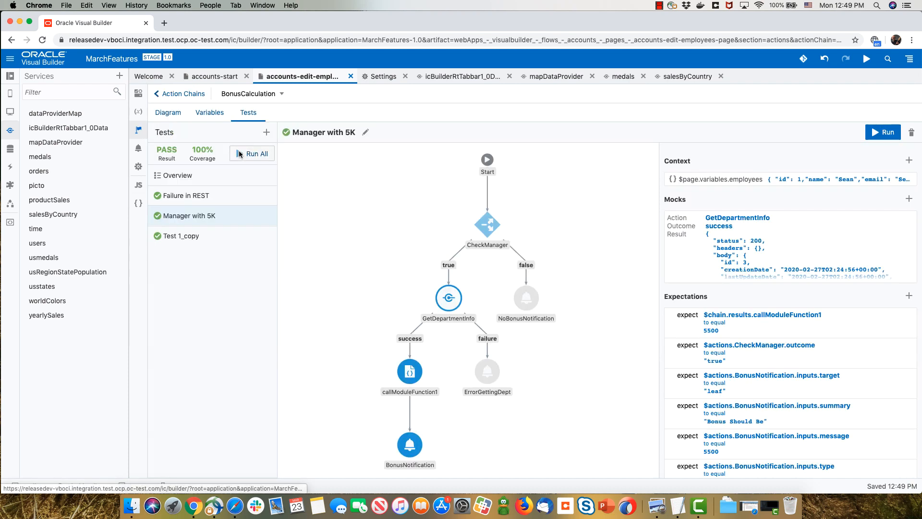
# - Rerun all tests; Manager with 5K fails, expecting 5500 but getting 6000
pyautogui.click(256, 154)
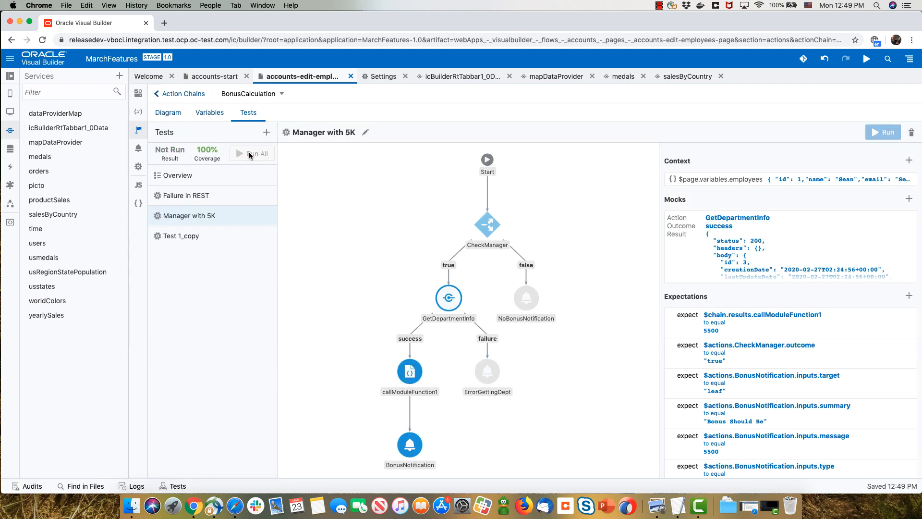
pyautogui.moveTo(440, 376)
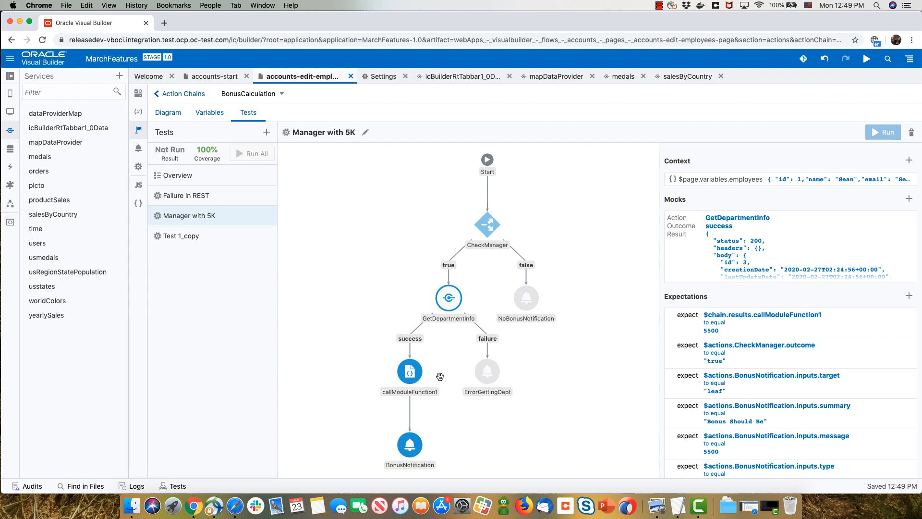
pyautogui.moveTo(410, 370)
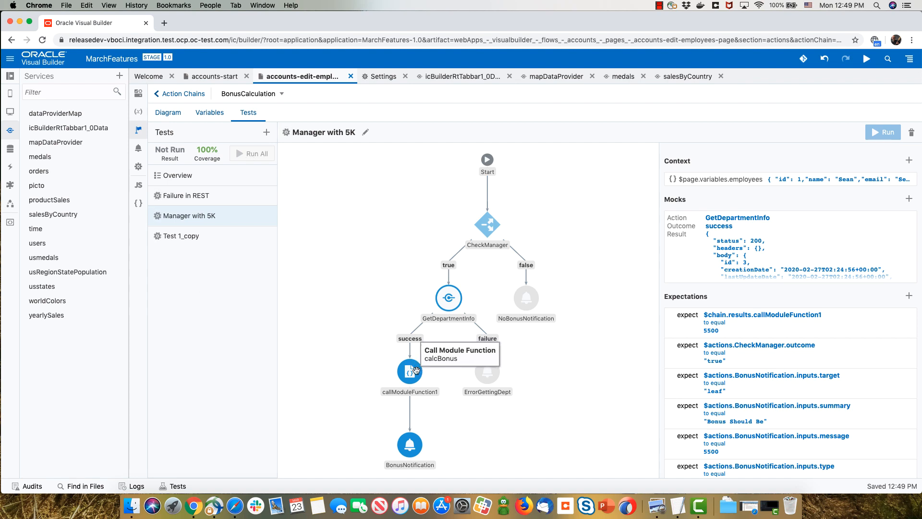
pyautogui.click(251, 154)
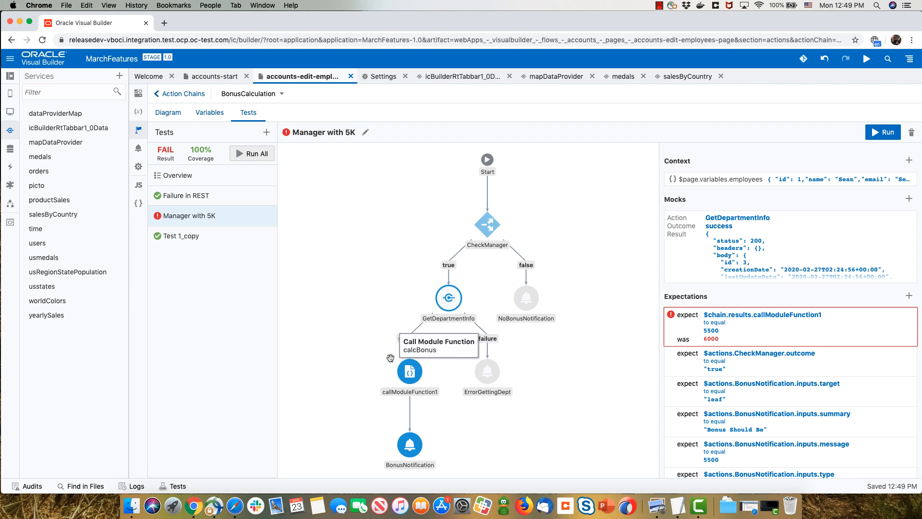